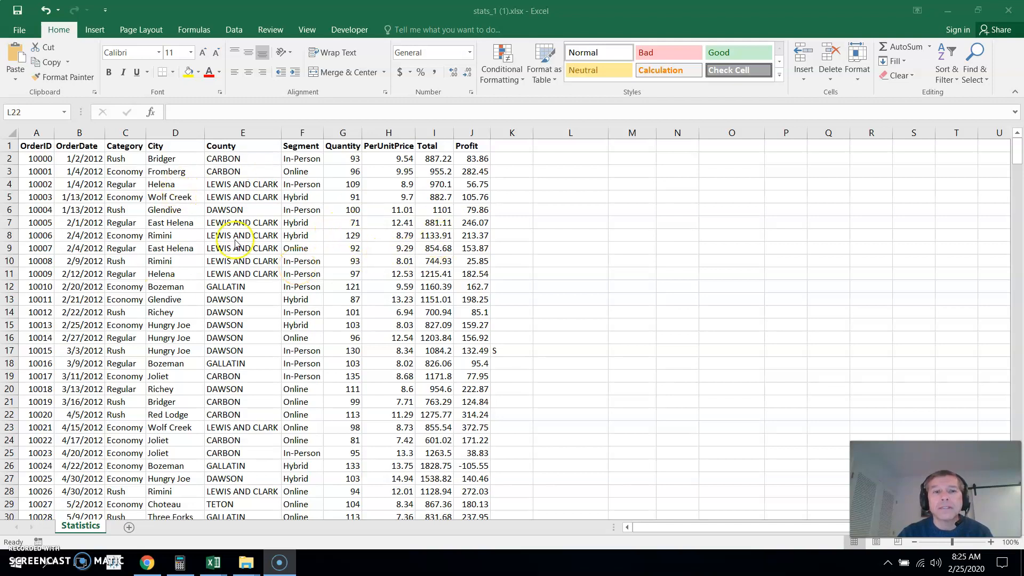
mouse_move(493, 213)
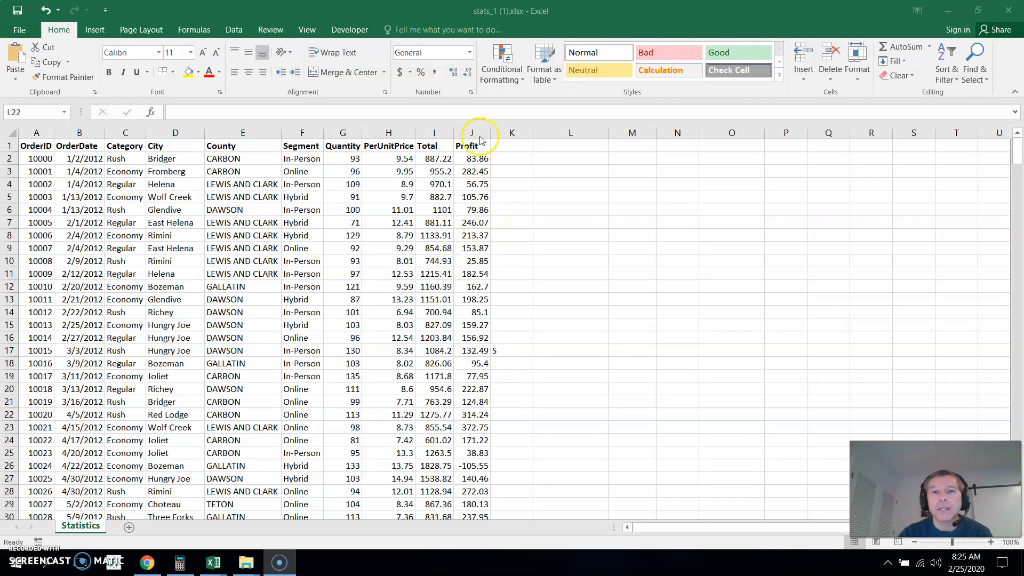
Step: Select the Profit column and bring up the statistical chart types under Insert
click(470, 132)
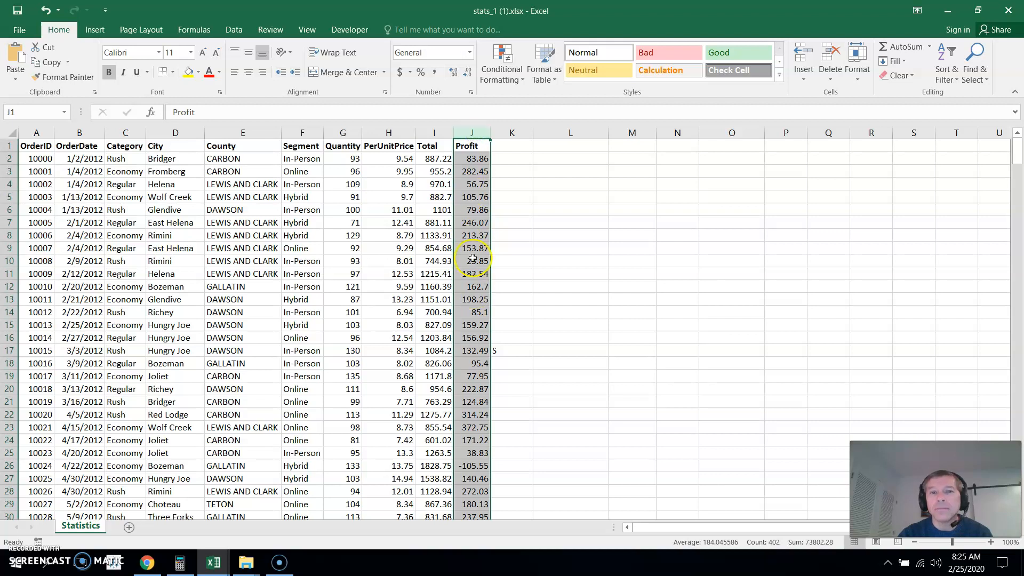
click(95, 30)
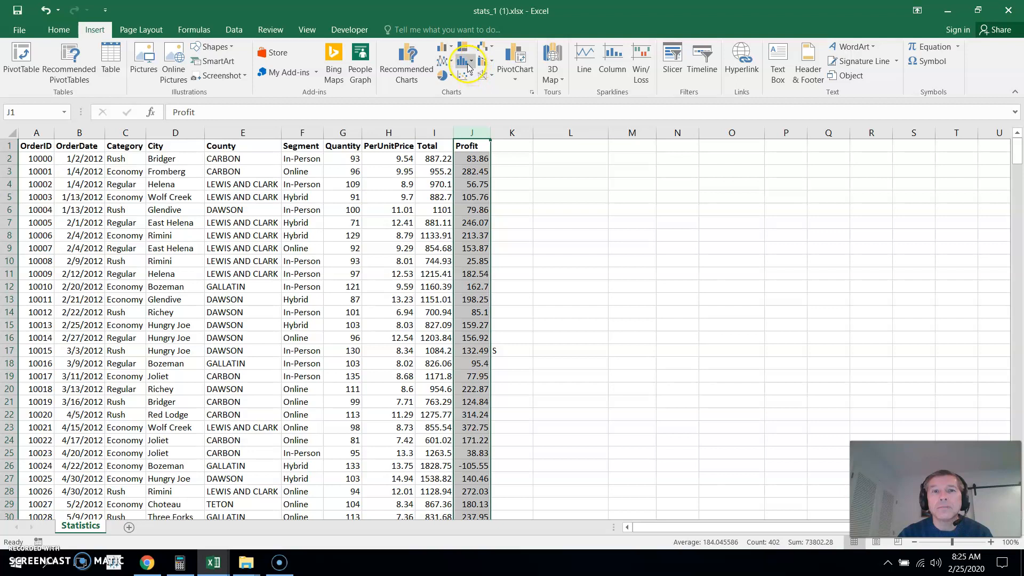
mouse_move(466, 62)
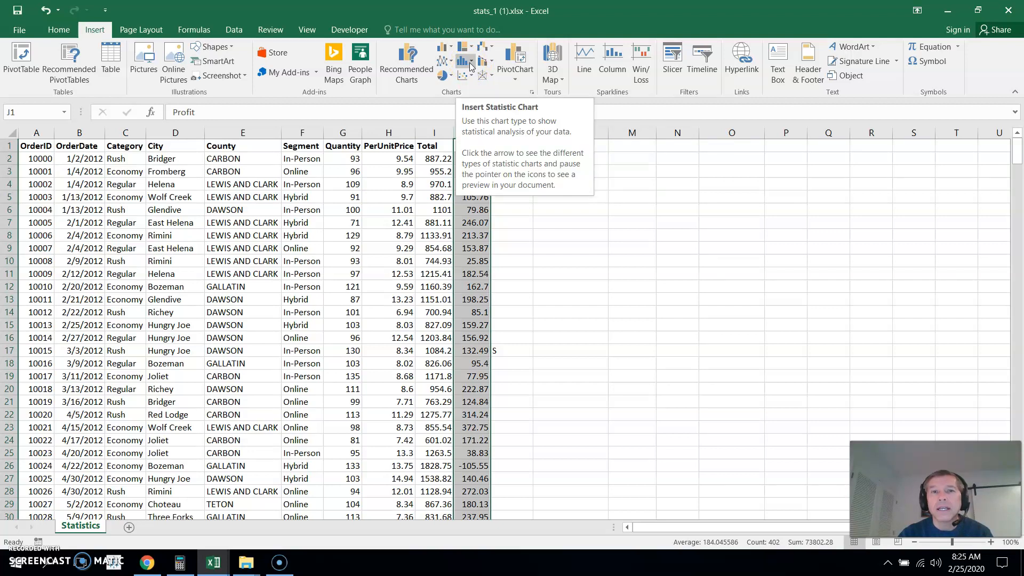
click(469, 62)
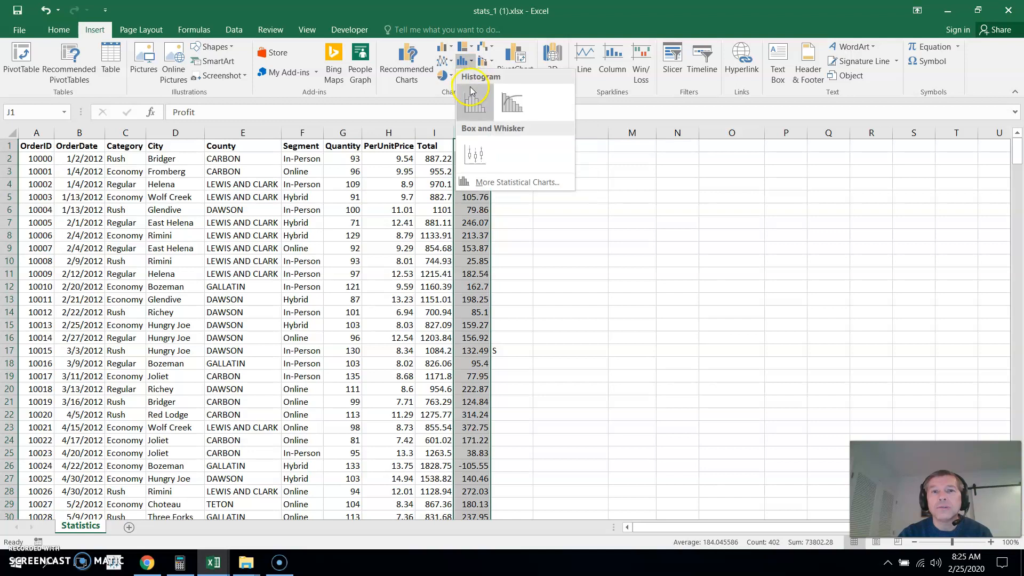
Step: Insert a histogram of the Profit values with automatic bins beside the data
click(473, 101)
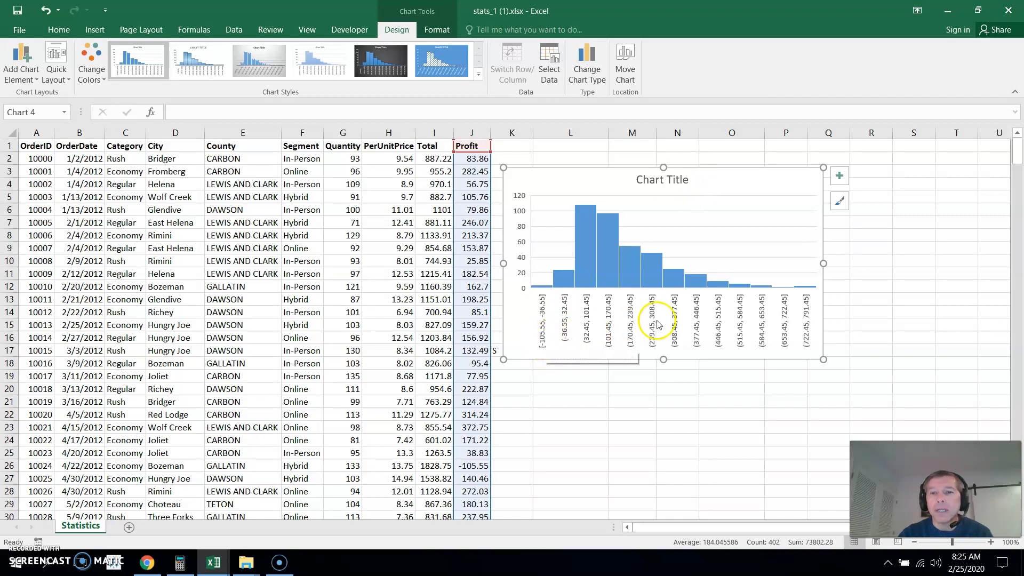
mouse_move(694, 274)
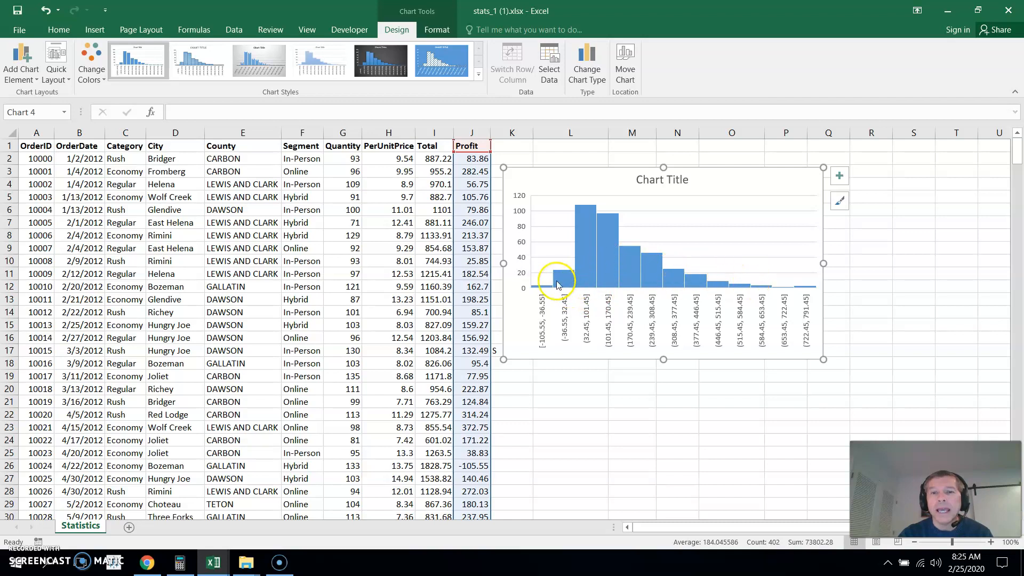
mouse_move(540, 350)
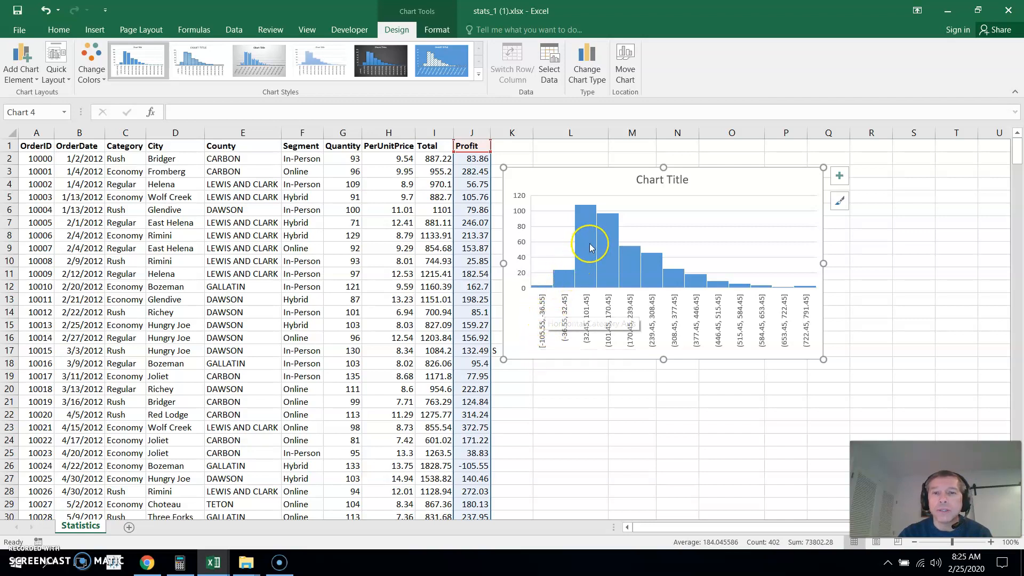
mouse_move(590, 246)
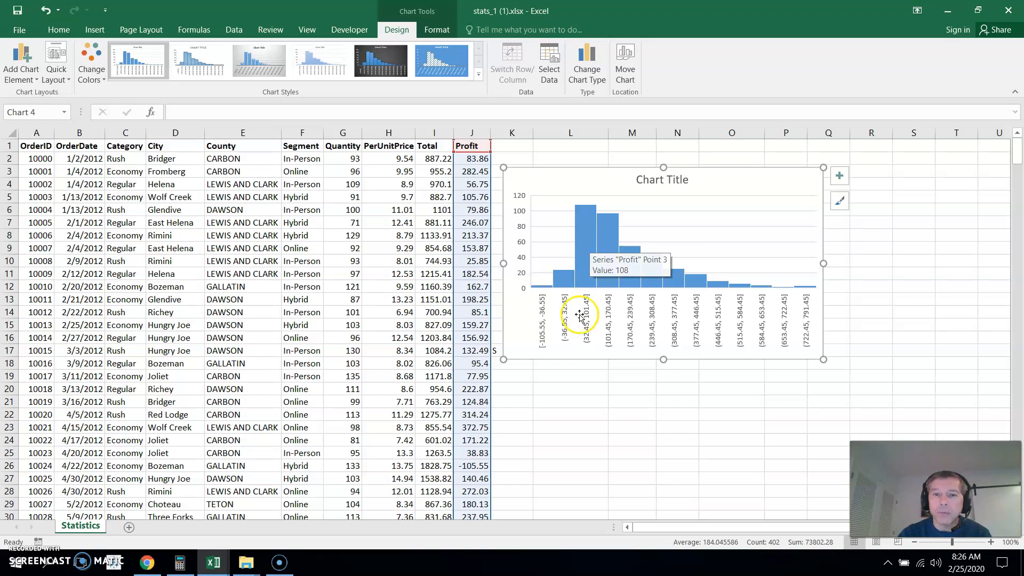
mouse_move(591, 346)
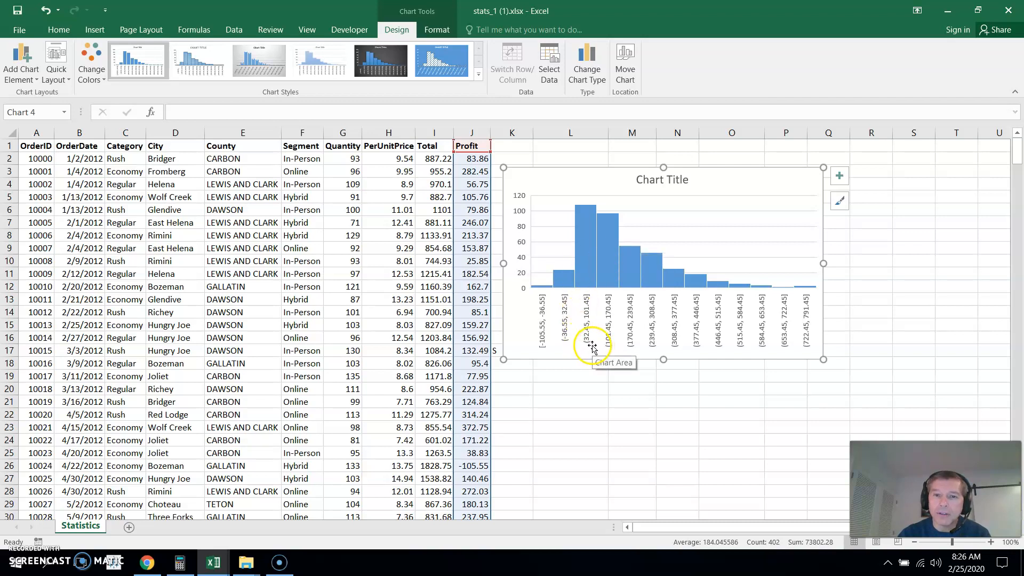
mouse_move(597, 311)
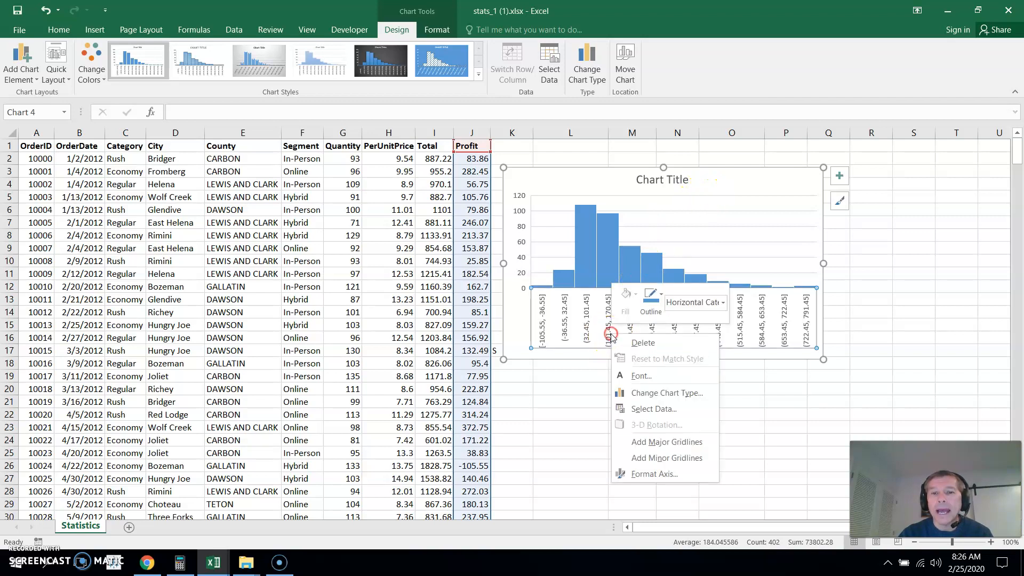
mouse_move(540, 324)
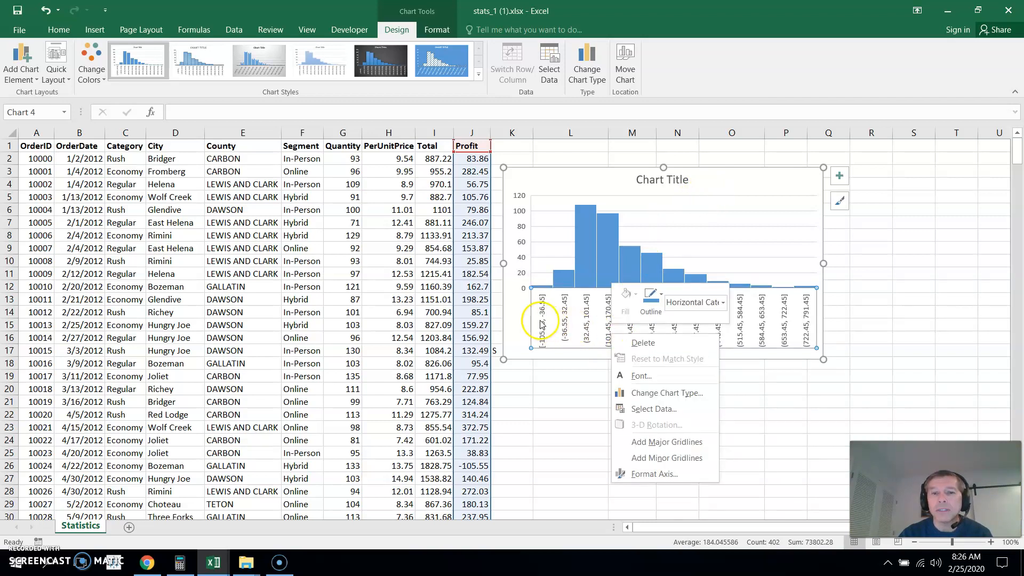
mouse_move(650, 474)
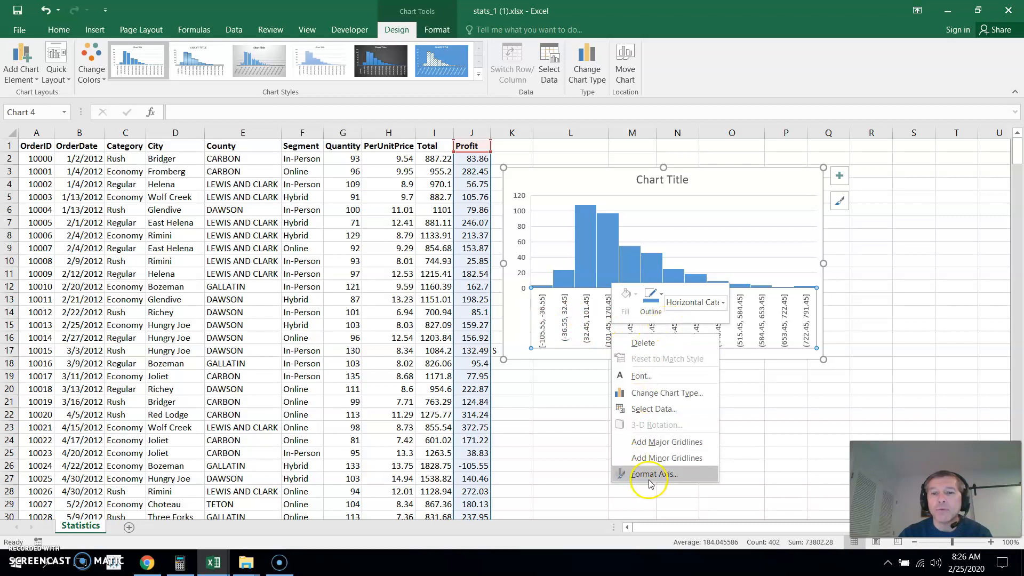
Step: Set the histogram's horizontal axis to a fixed count of 10 bins
click(649, 473)
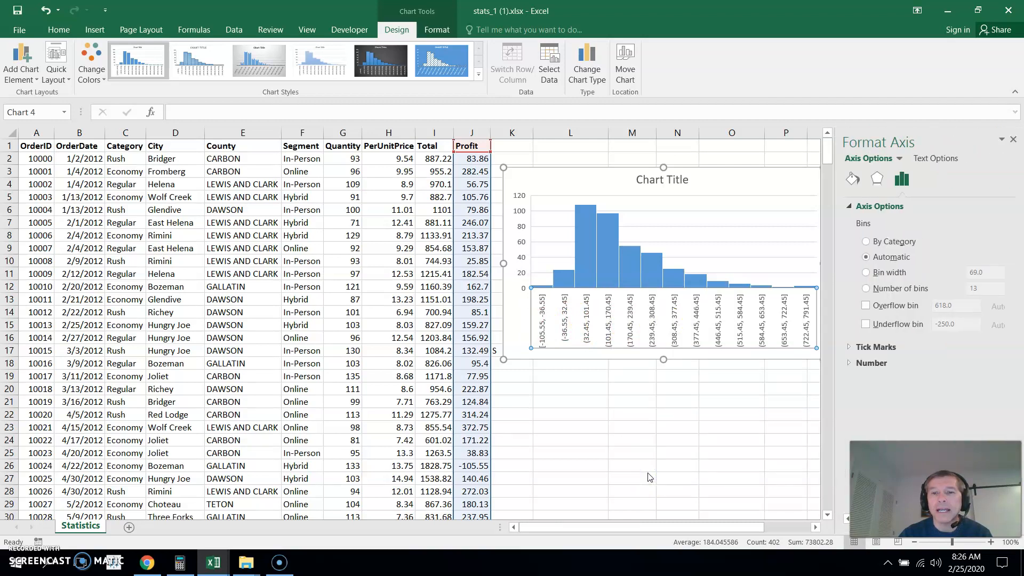
mouse_move(874, 360)
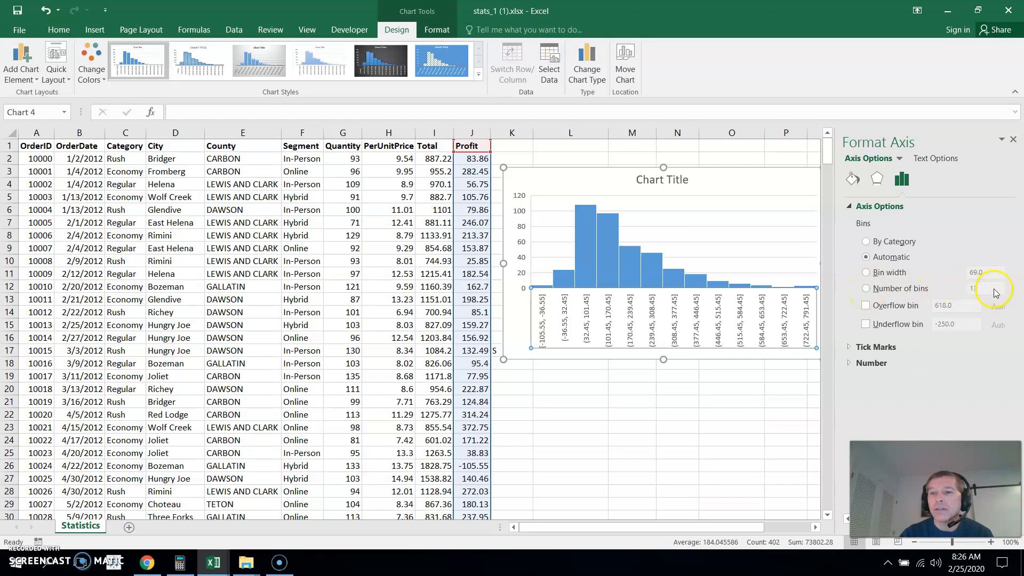
click(866, 288)
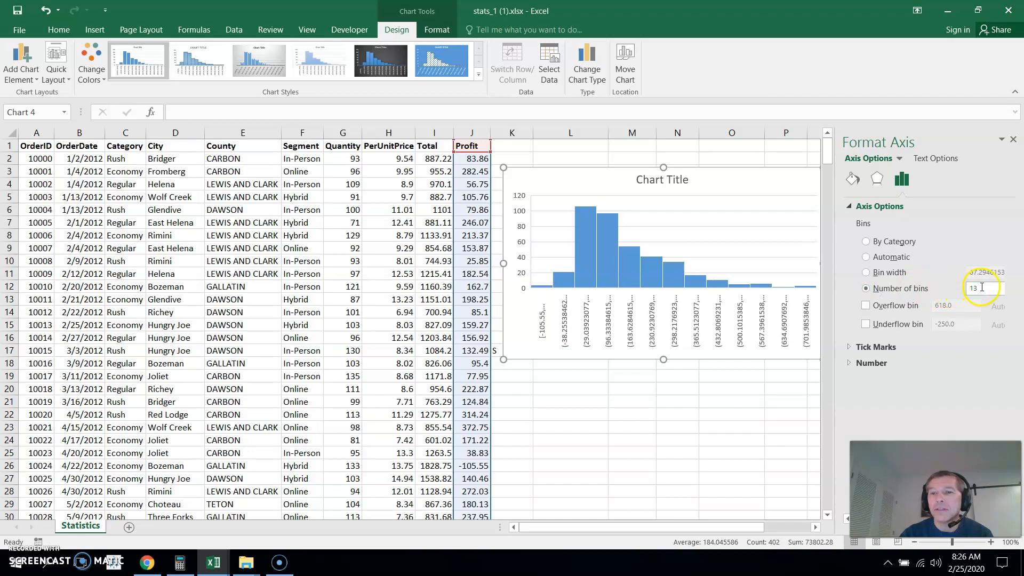
text(3)
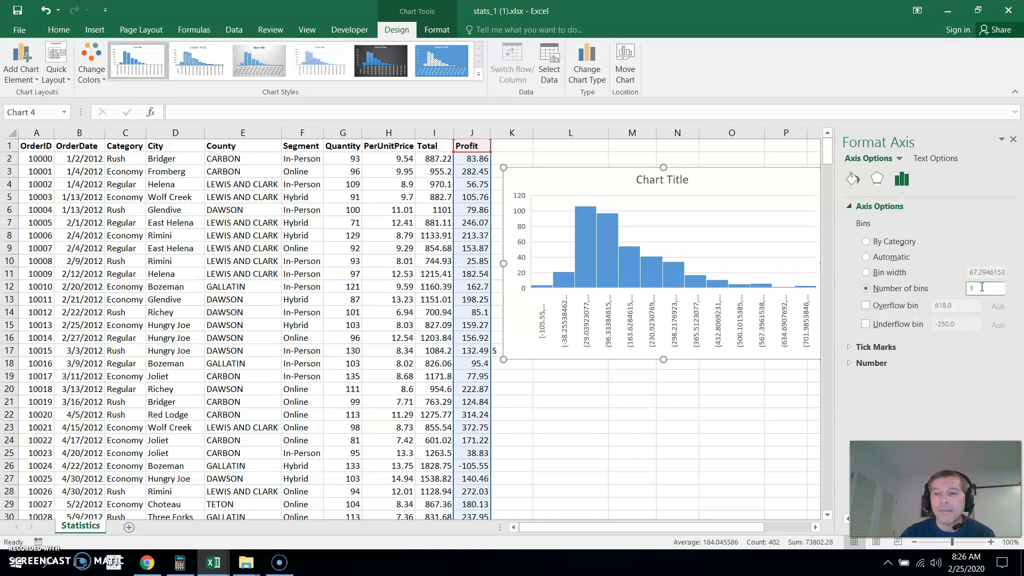
text(10)
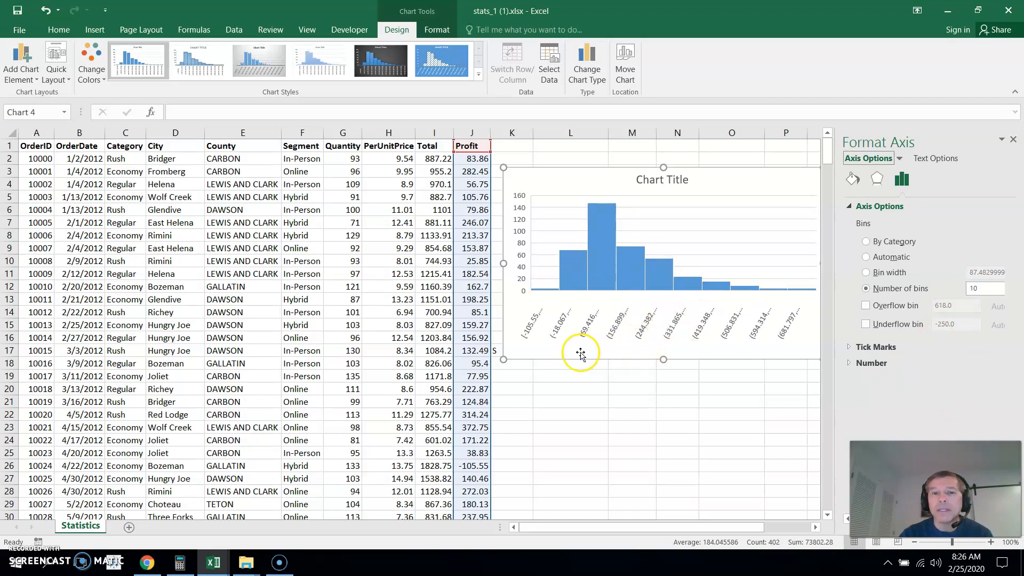
mouse_move(544, 333)
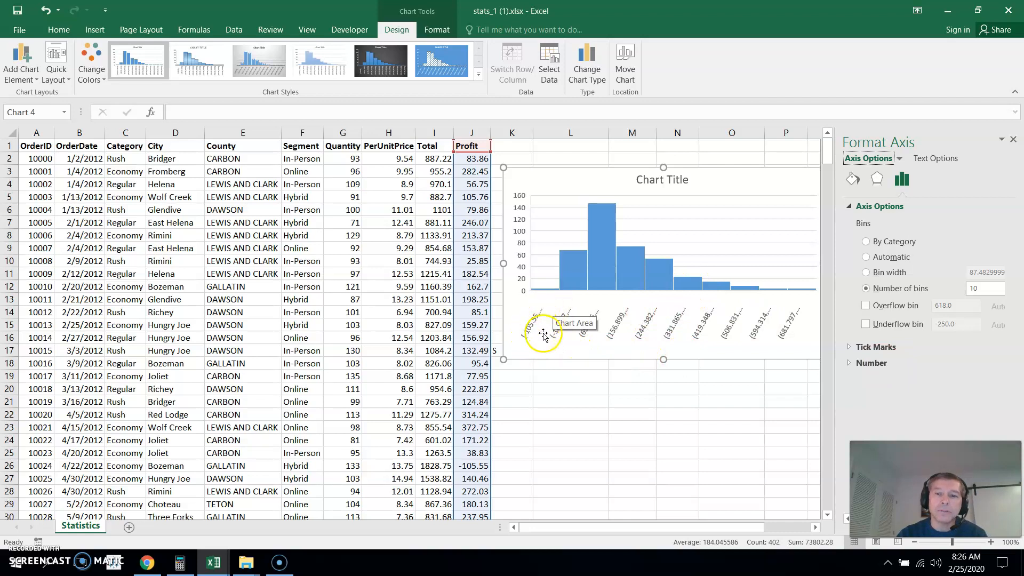
mouse_move(529, 342)
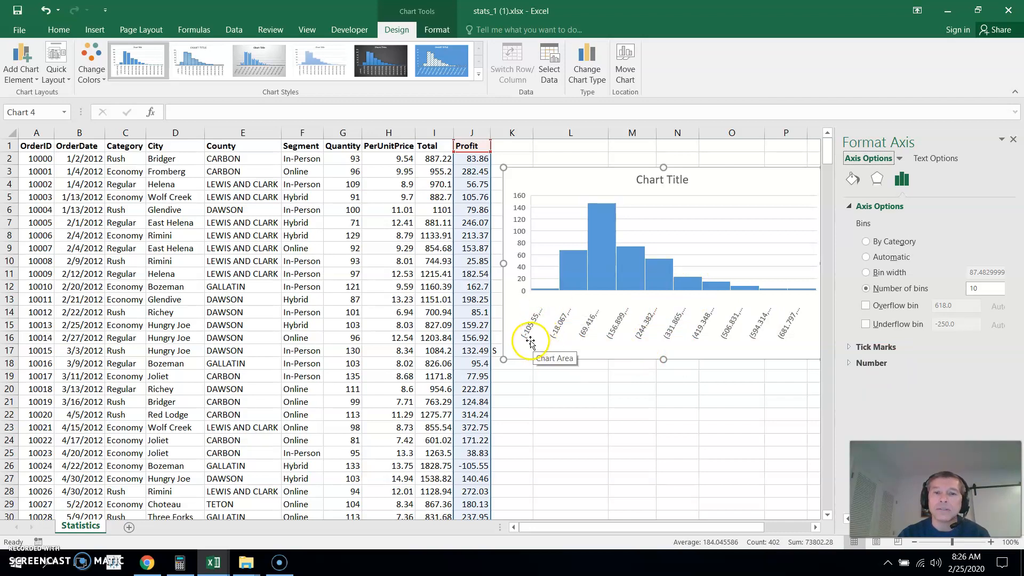
mouse_move(851, 345)
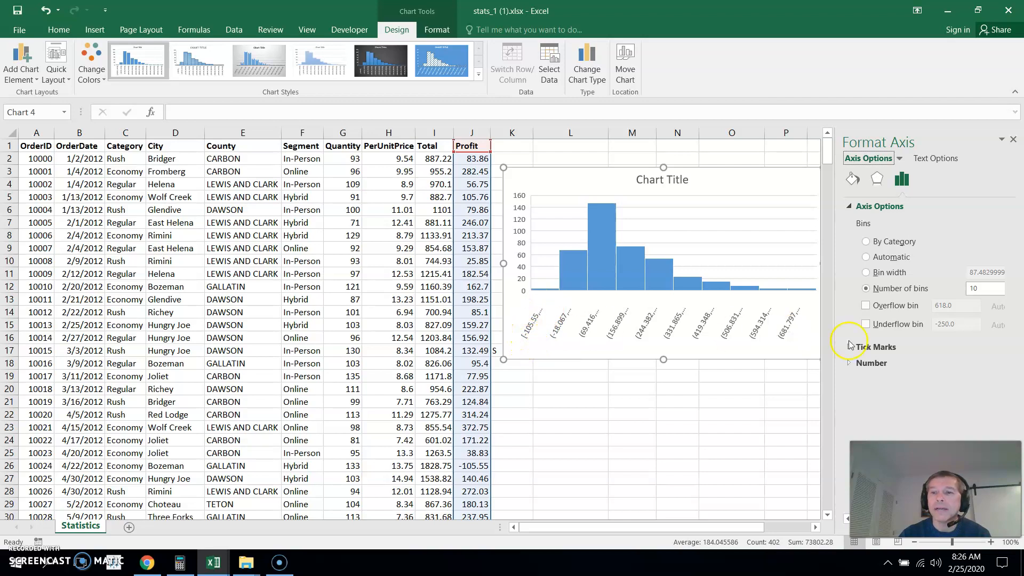
Step: Format the bin labels as Number with 0 decimal places for whole-number ranges
click(871, 362)
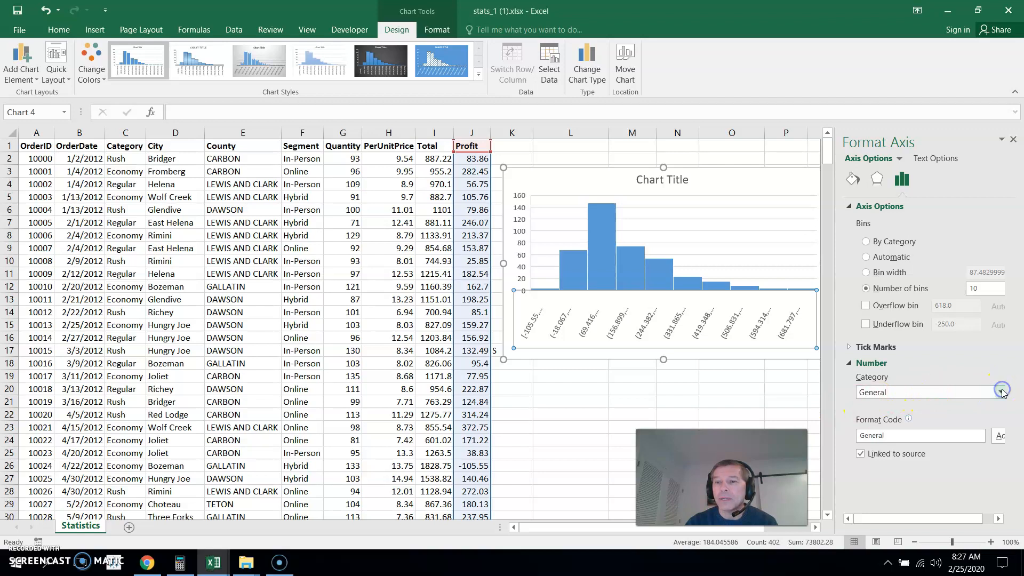
click(999, 391)
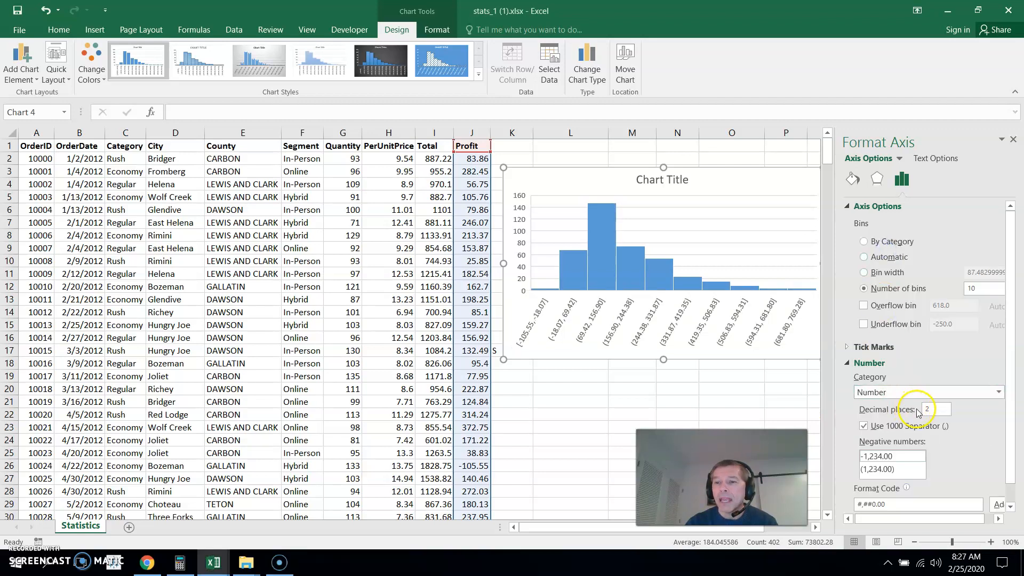
click(936, 410)
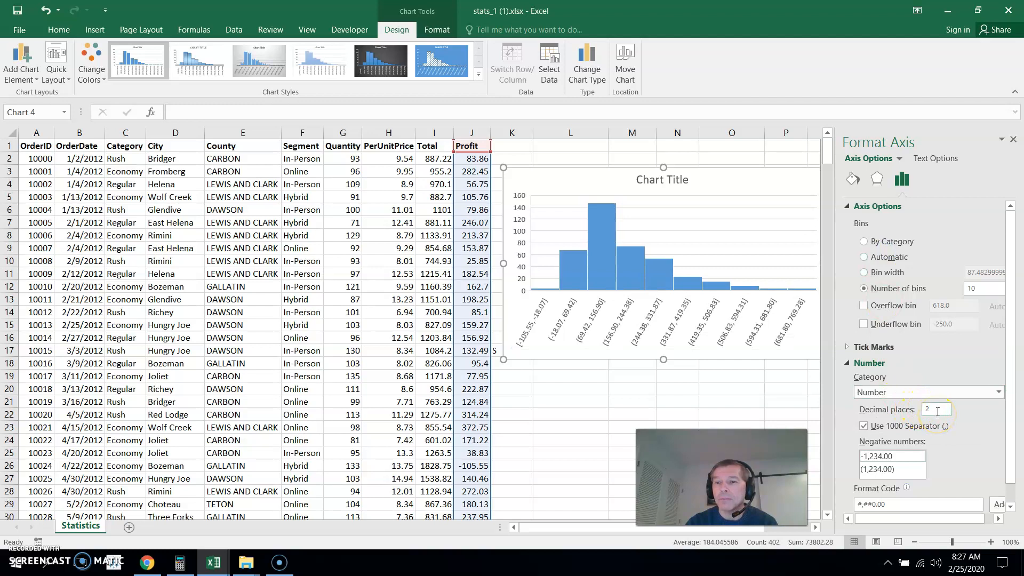
click(935, 410)
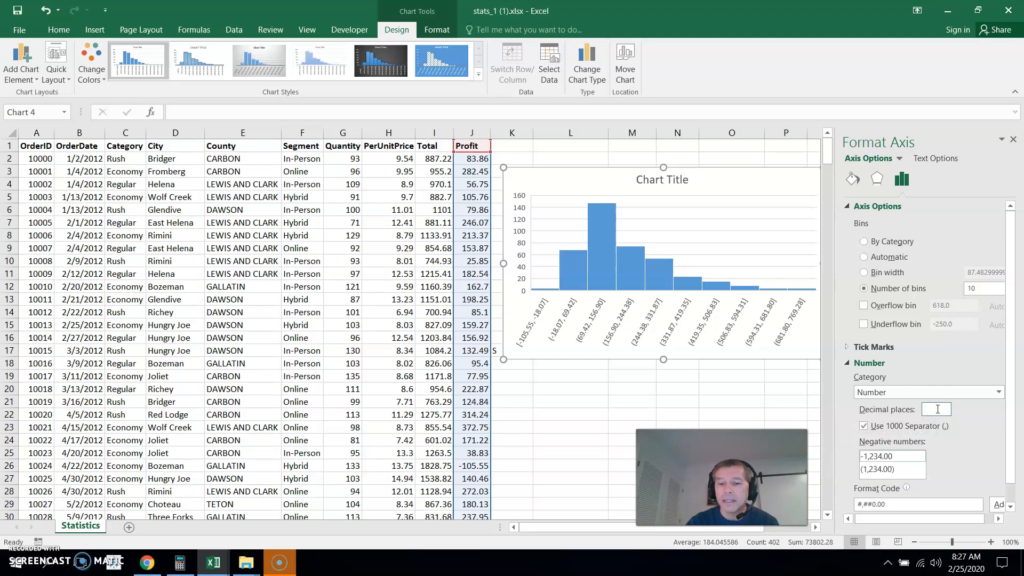
text(0)
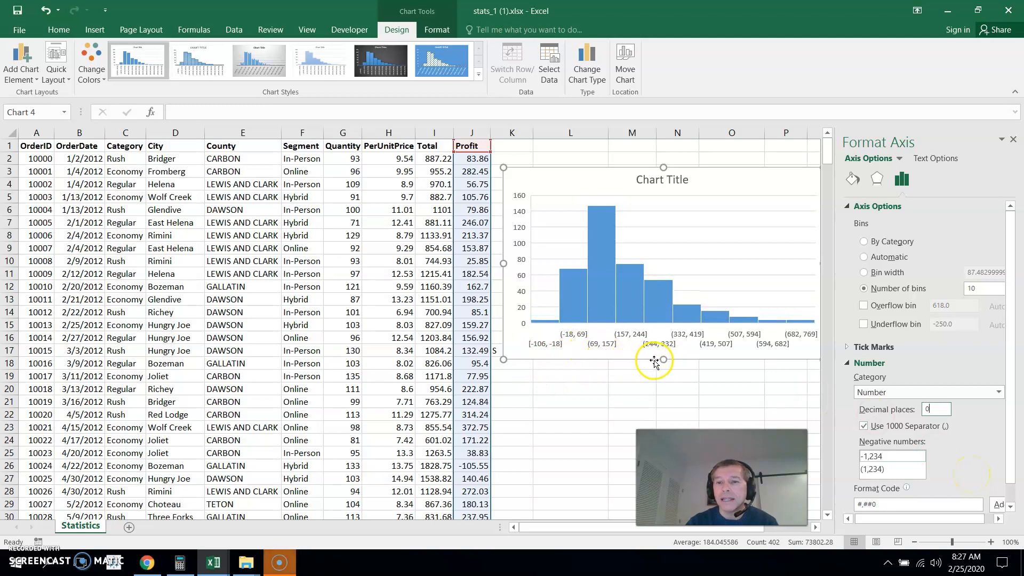
mouse_move(825, 356)
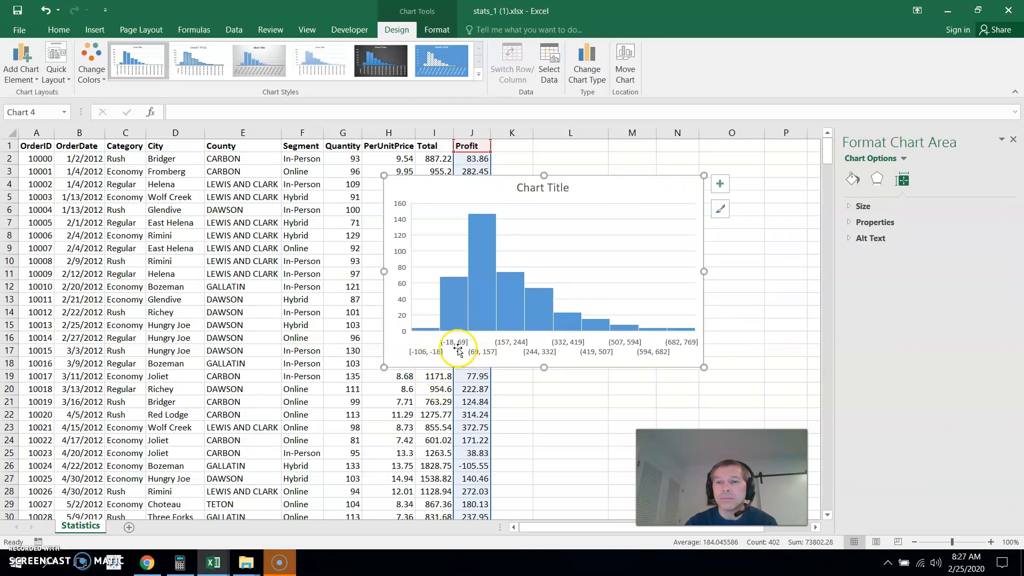
mouse_move(594, 193)
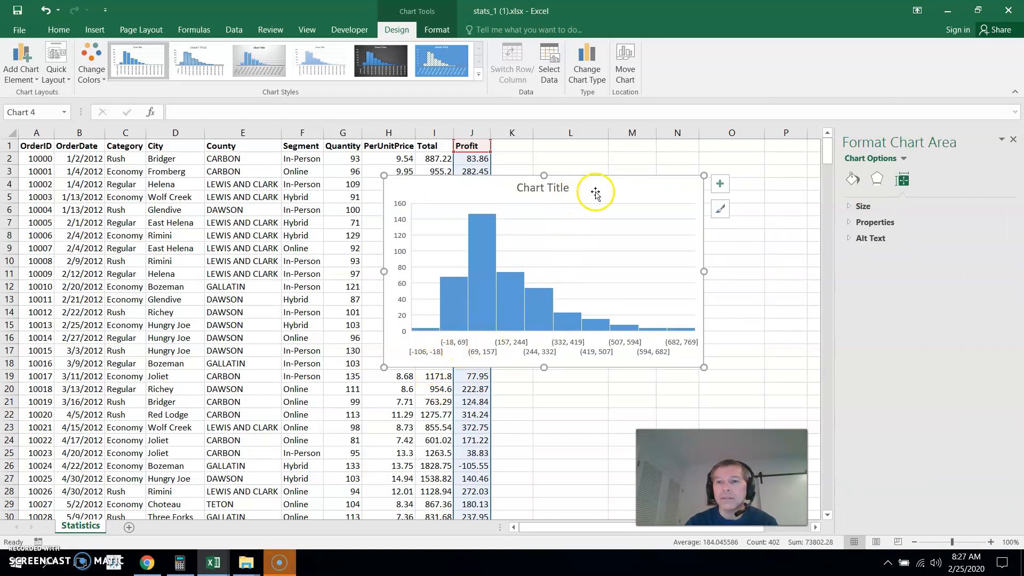
mouse_move(430, 371)
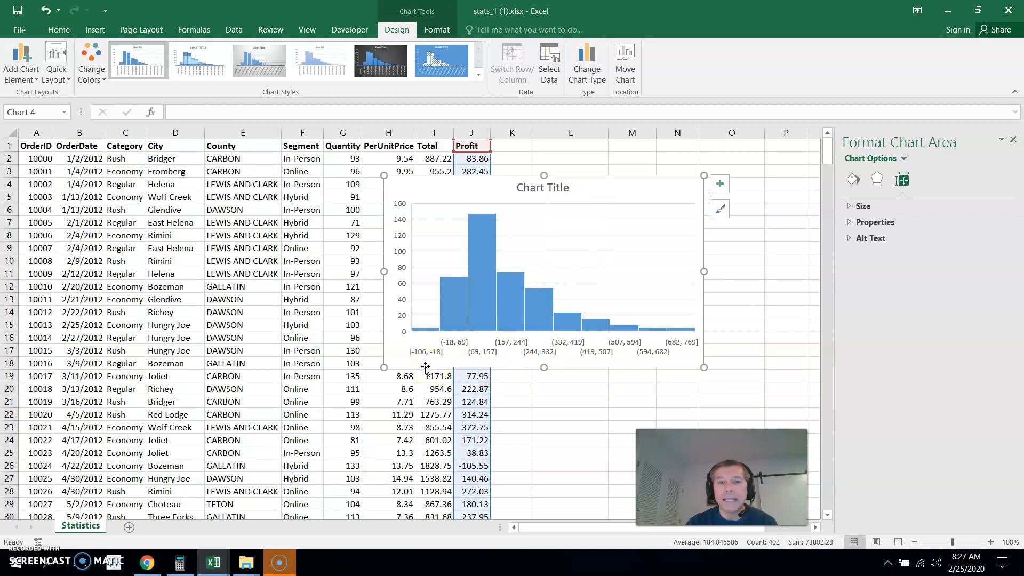
mouse_move(434, 362)
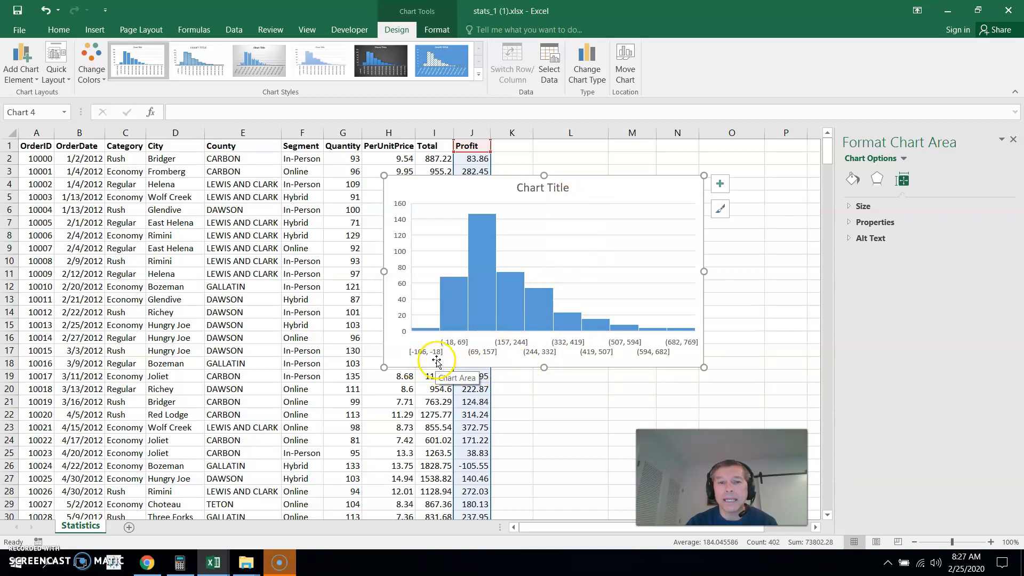
mouse_move(431, 325)
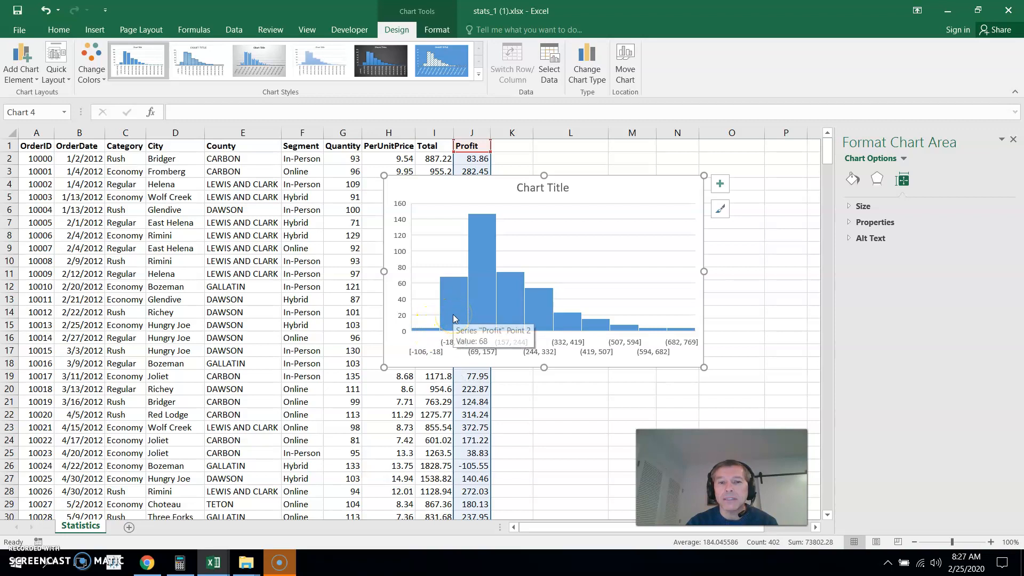
mouse_move(487, 301)
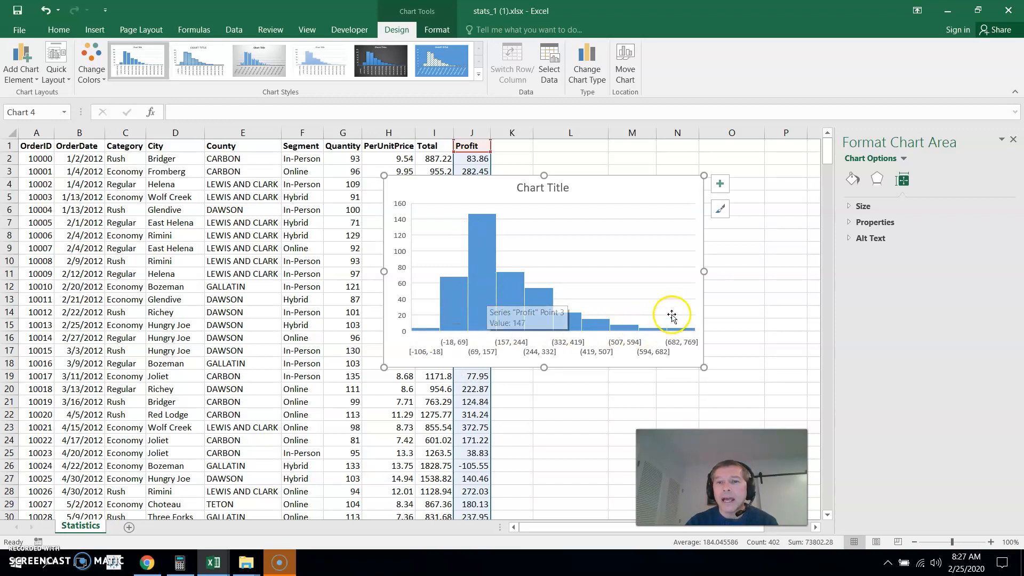
Step: Switch the histogram to a fixed bin width of 100, giving nine bars from -106
right_click(547, 350)
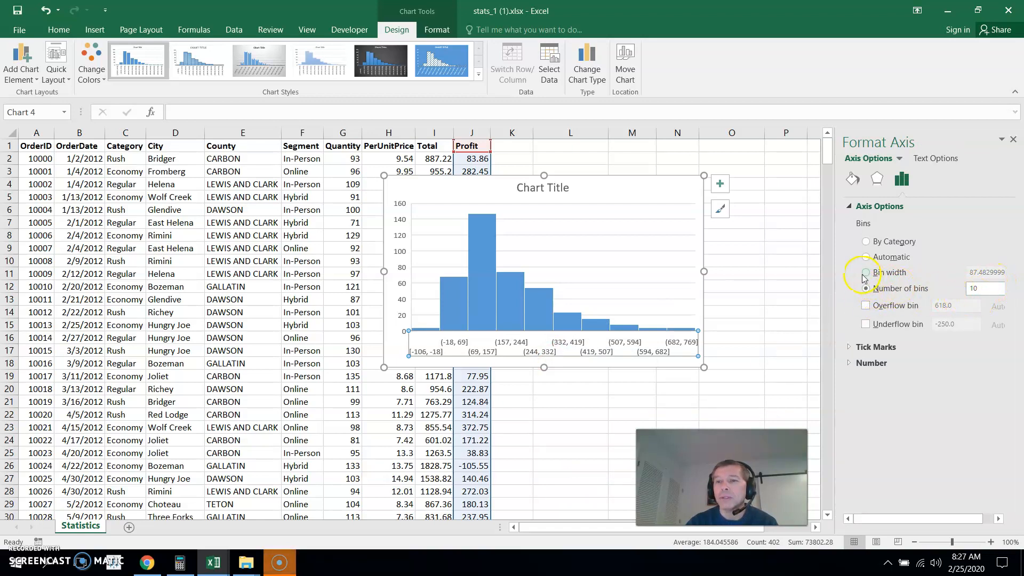
click(866, 272)
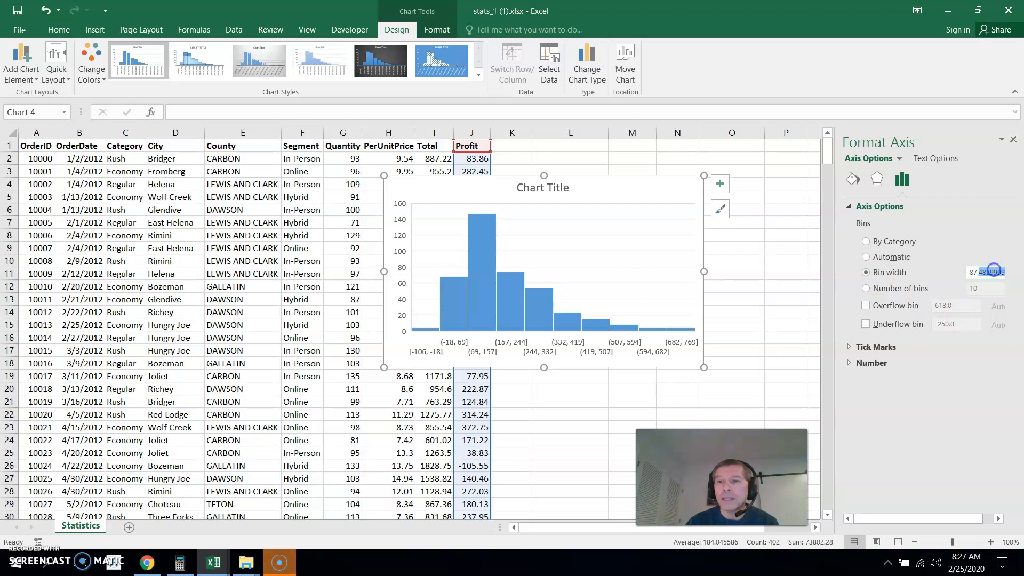
text(1)
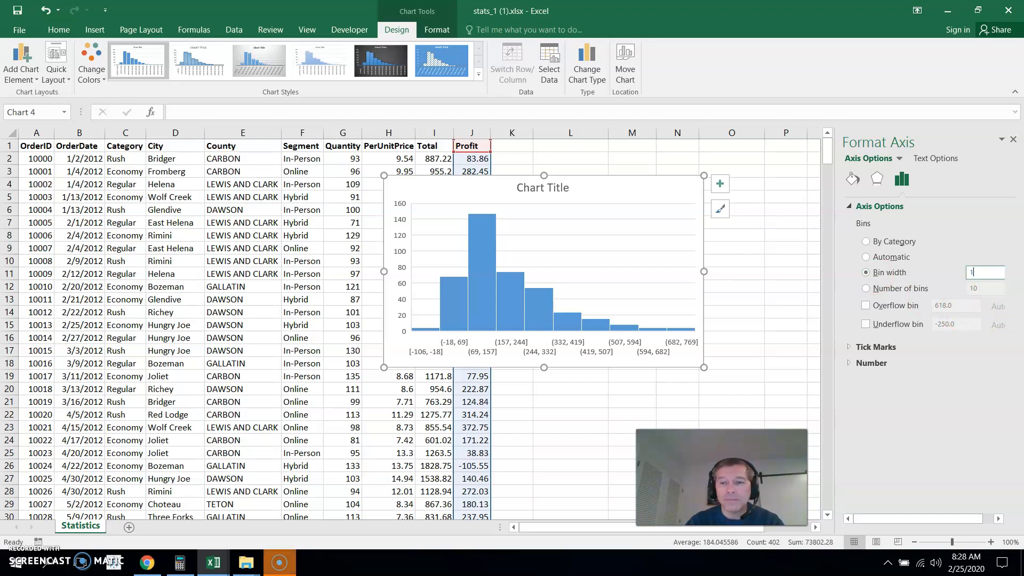
text(100.0)
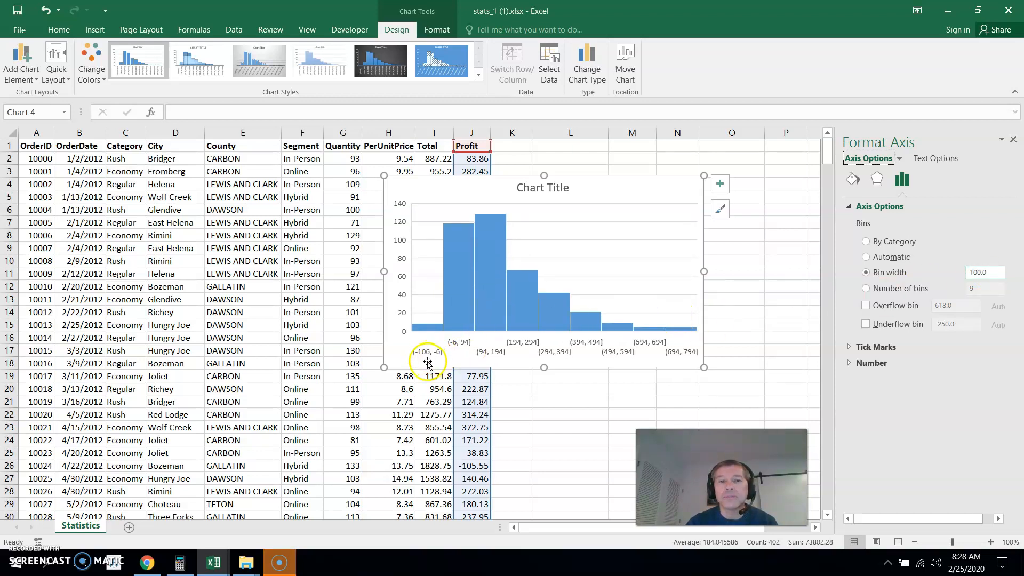
mouse_move(437, 363)
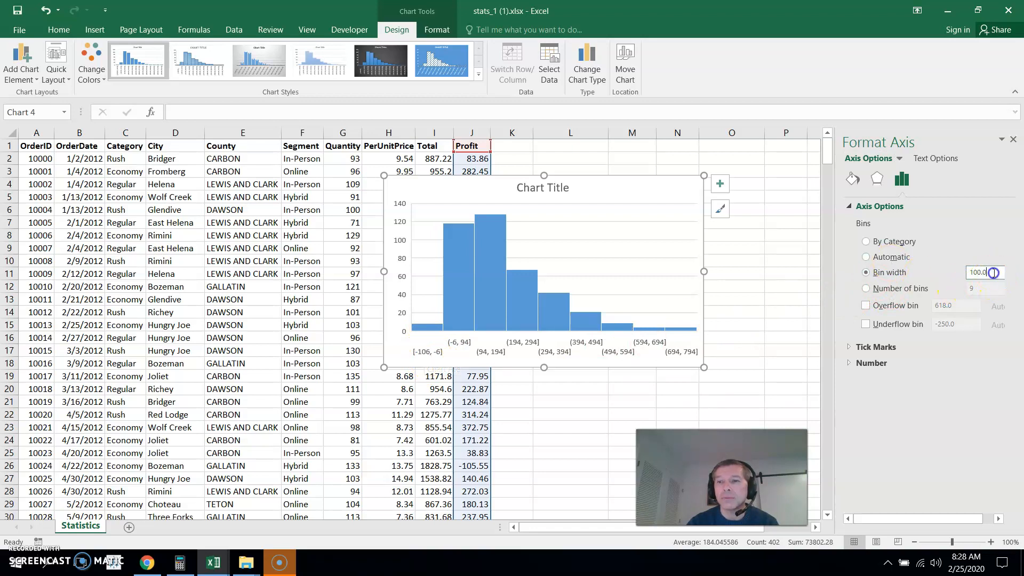
Step: Change the bin width to 106 so the first bin runs from -106 to 0
text(10)
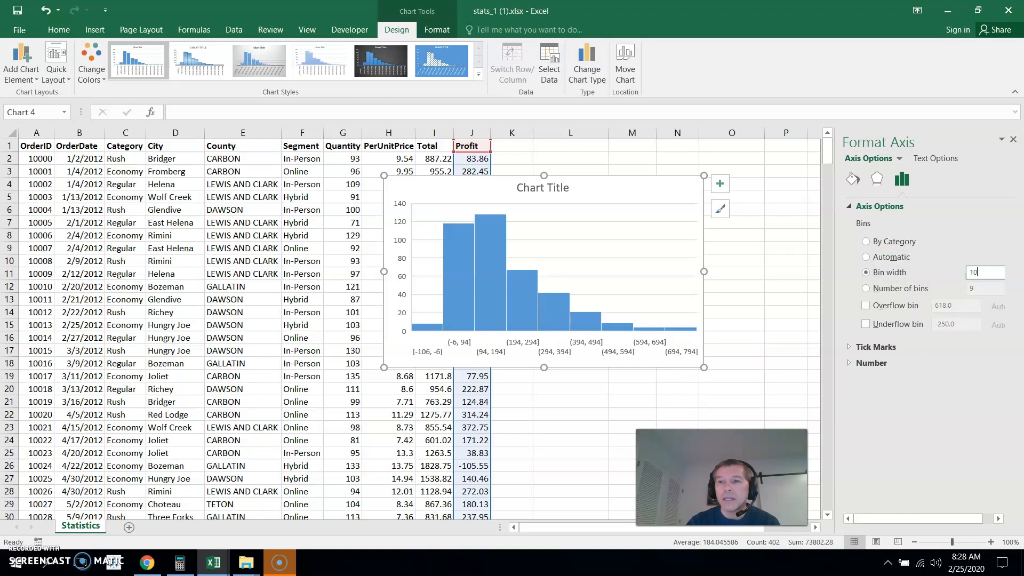
text(106.0)
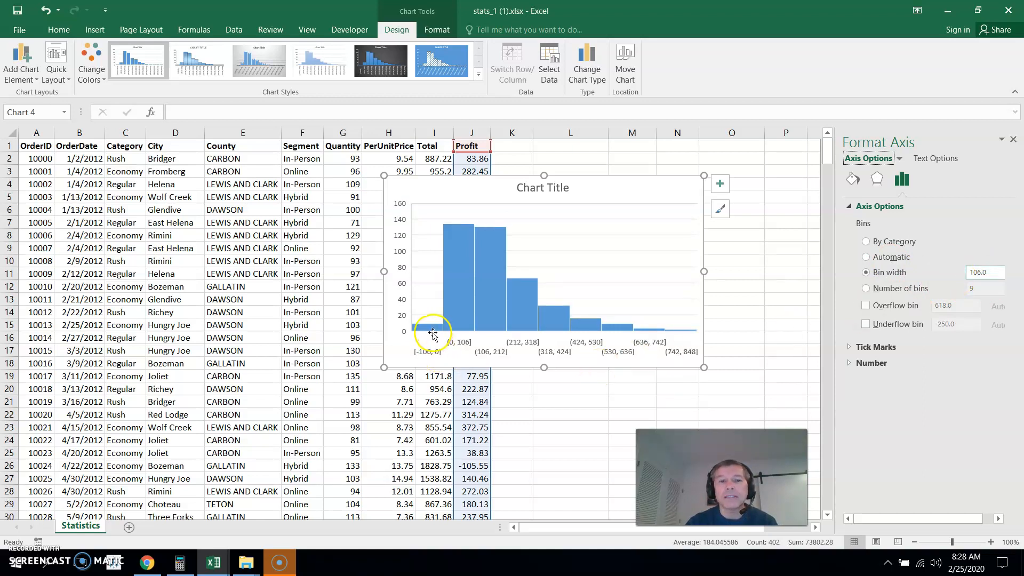
mouse_move(430, 330)
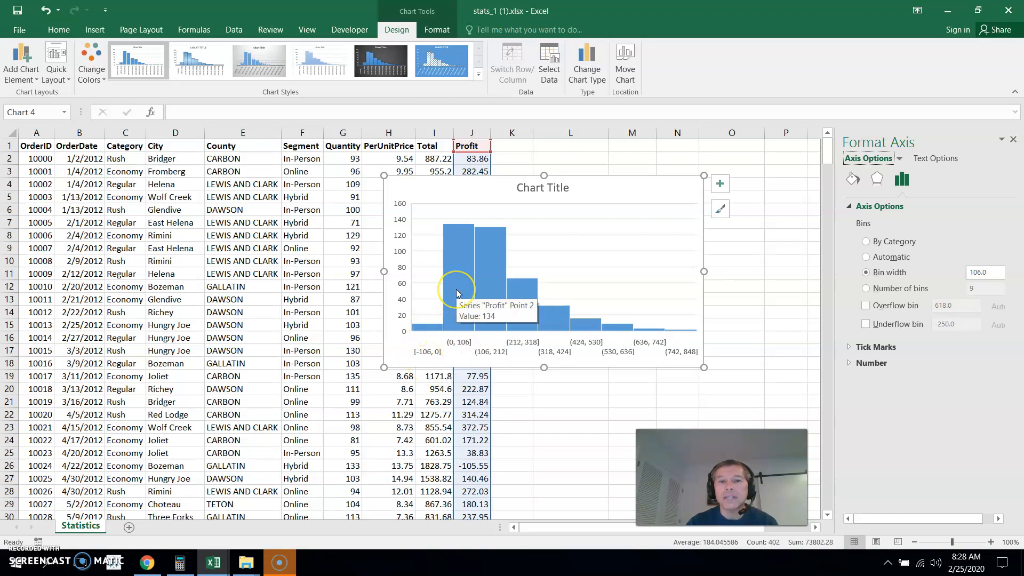
mouse_move(484, 289)
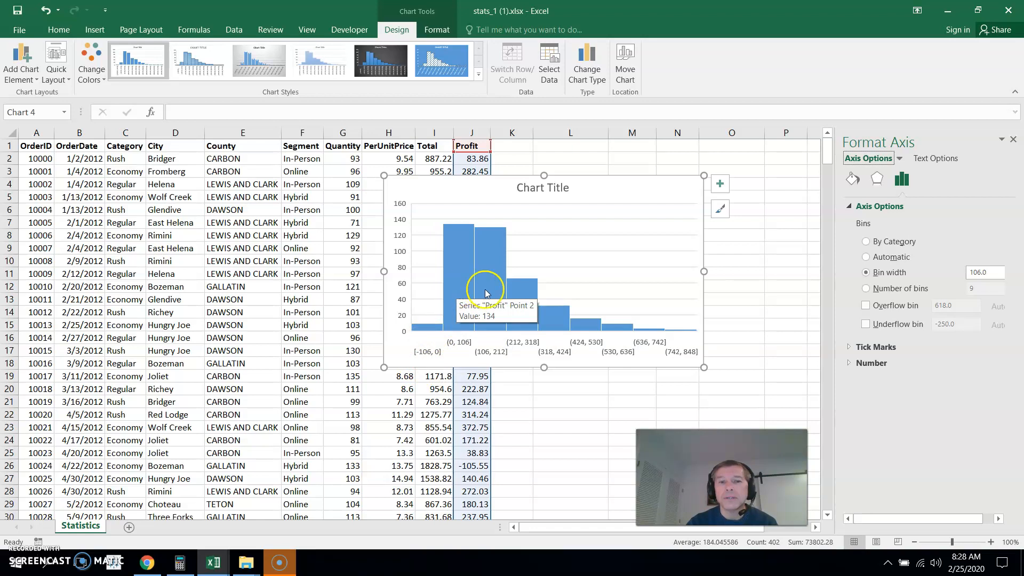
mouse_move(494, 293)
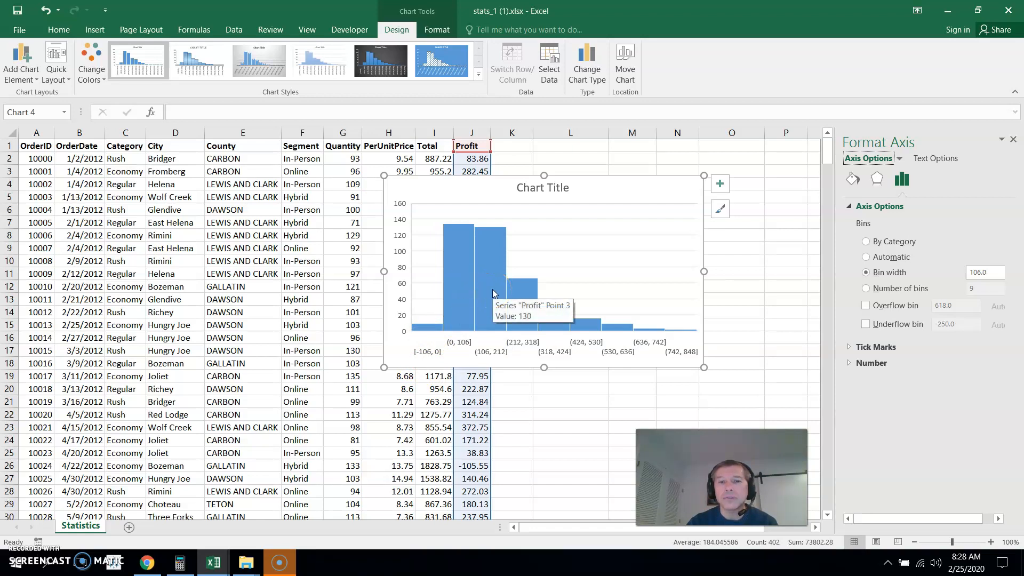
mouse_move(669, 335)
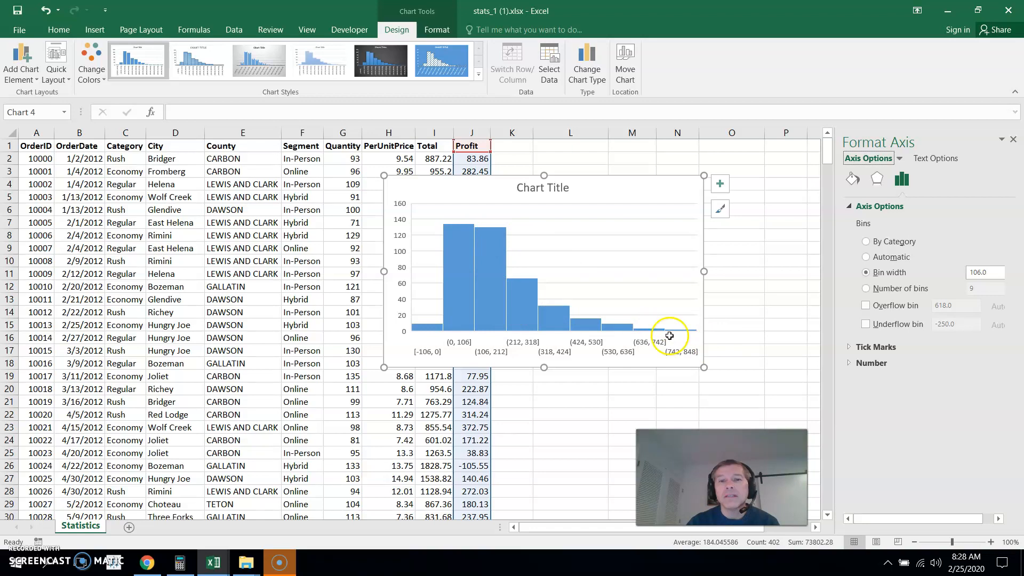
mouse_move(597, 287)
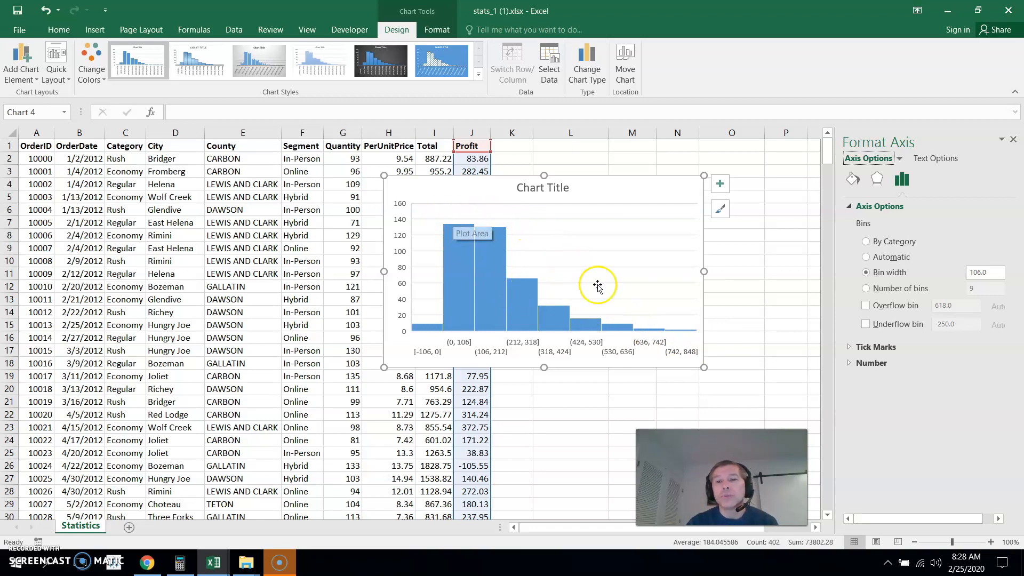
mouse_move(450, 237)
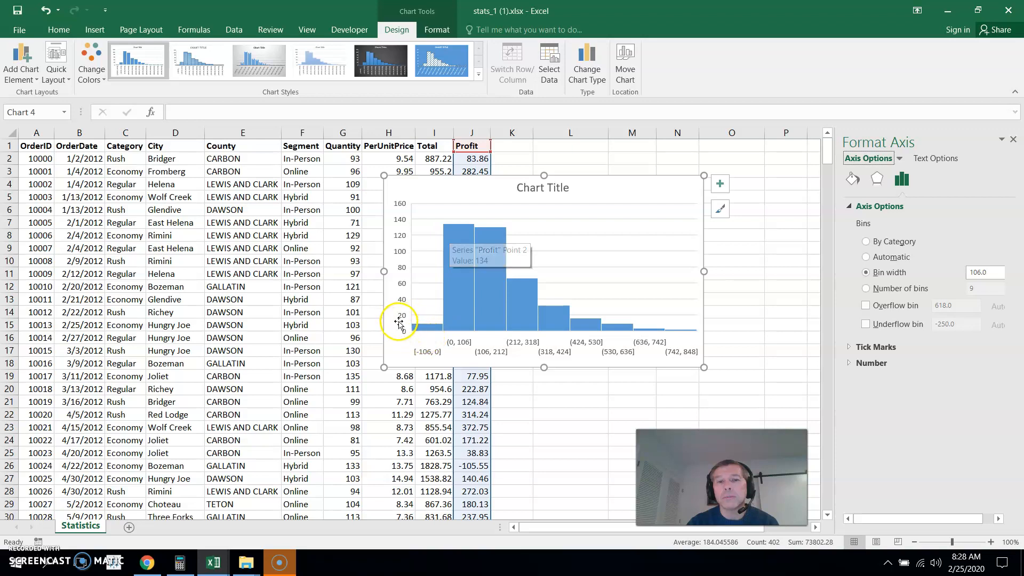
mouse_move(555, 202)
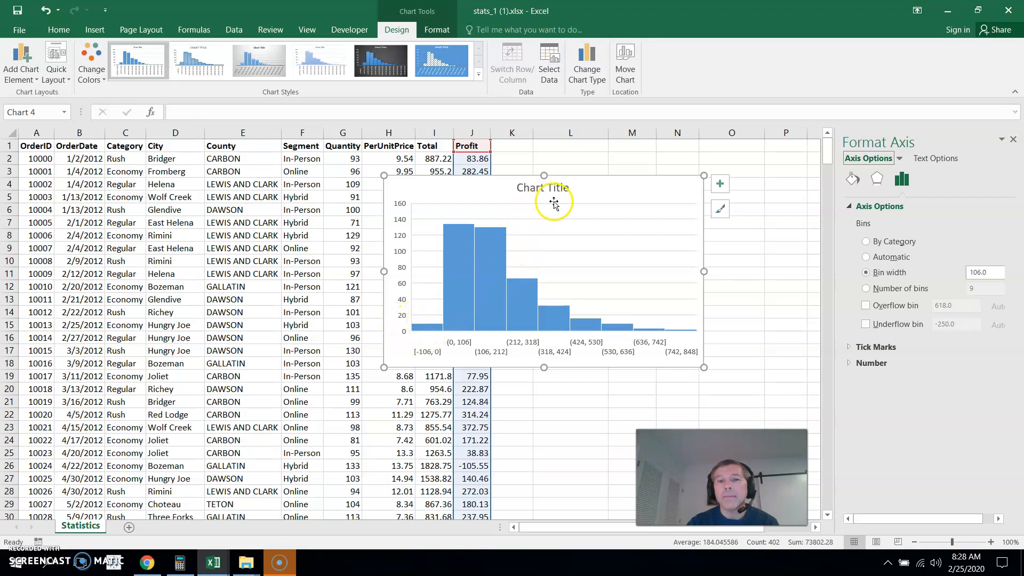
mouse_move(565, 225)
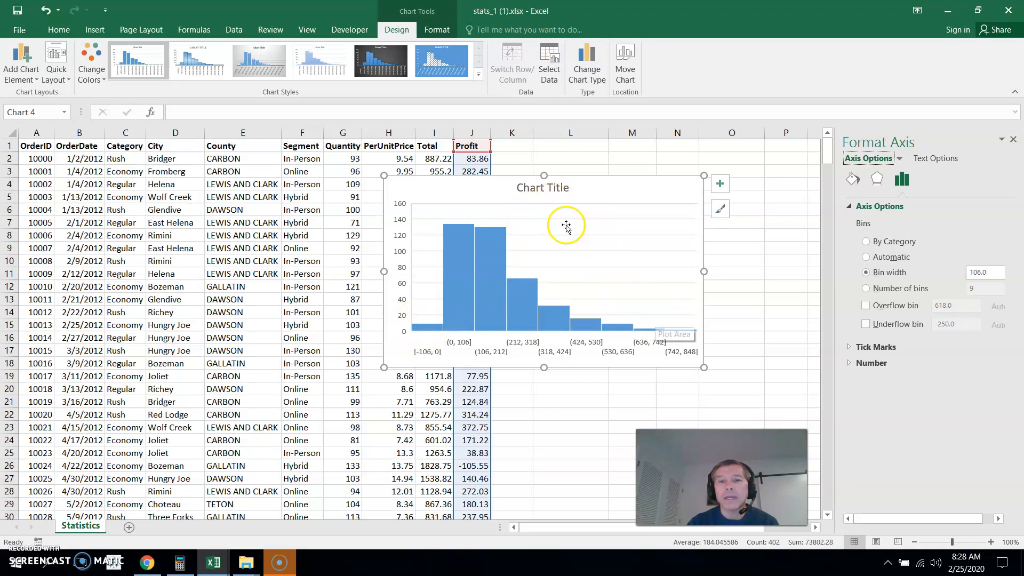
mouse_move(467, 320)
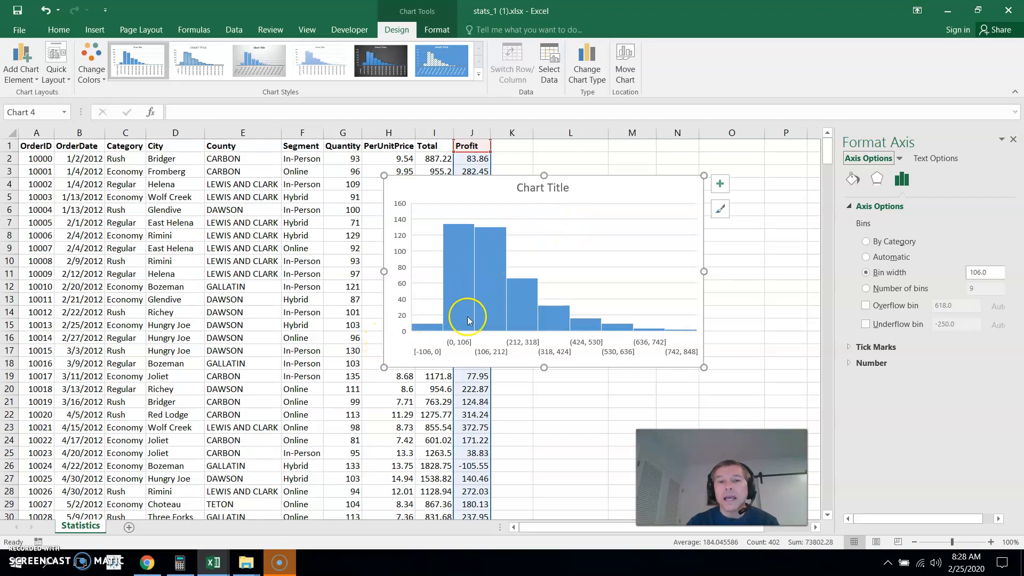
mouse_move(526, 307)
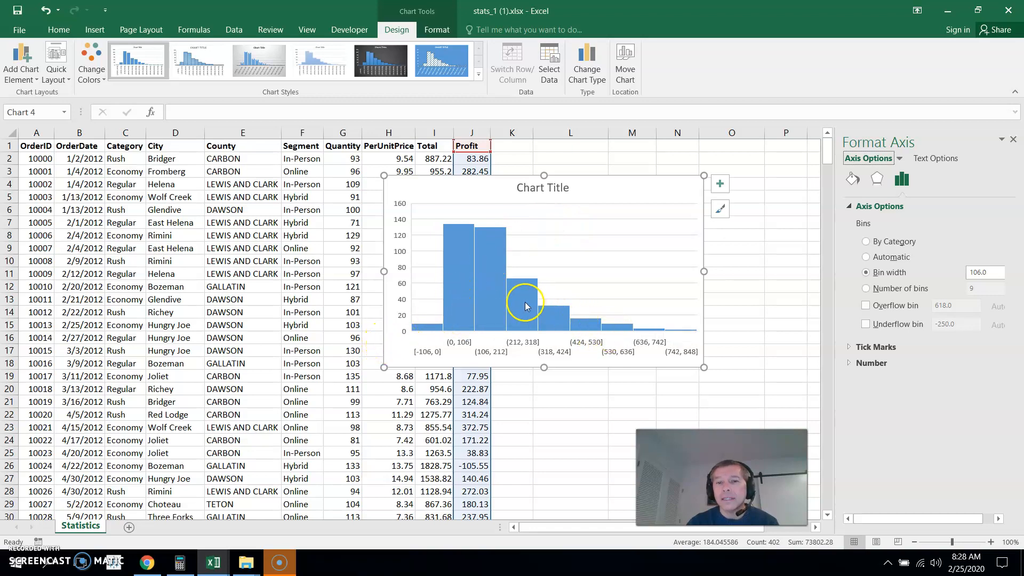
mouse_move(691, 338)
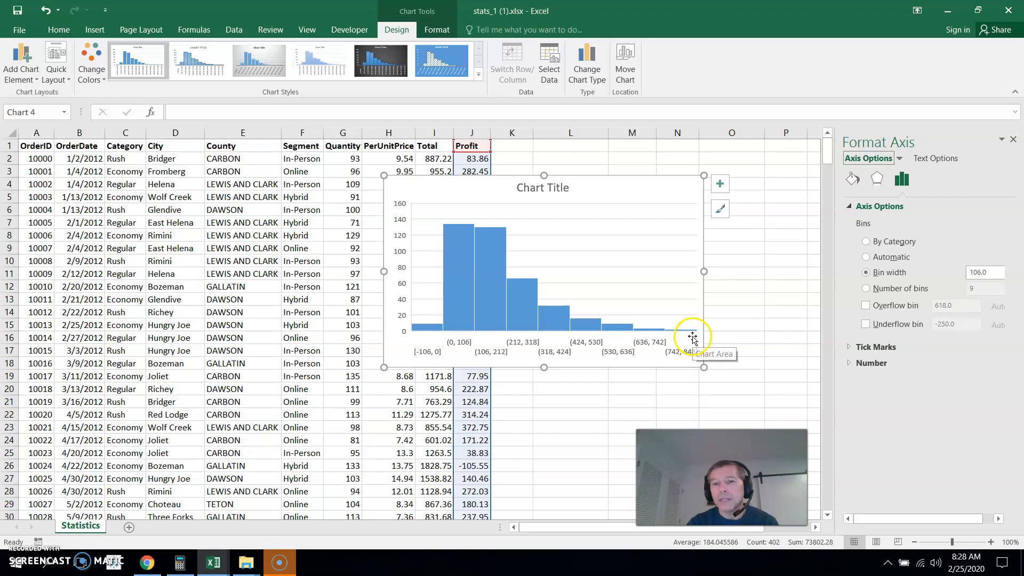
mouse_move(577, 316)
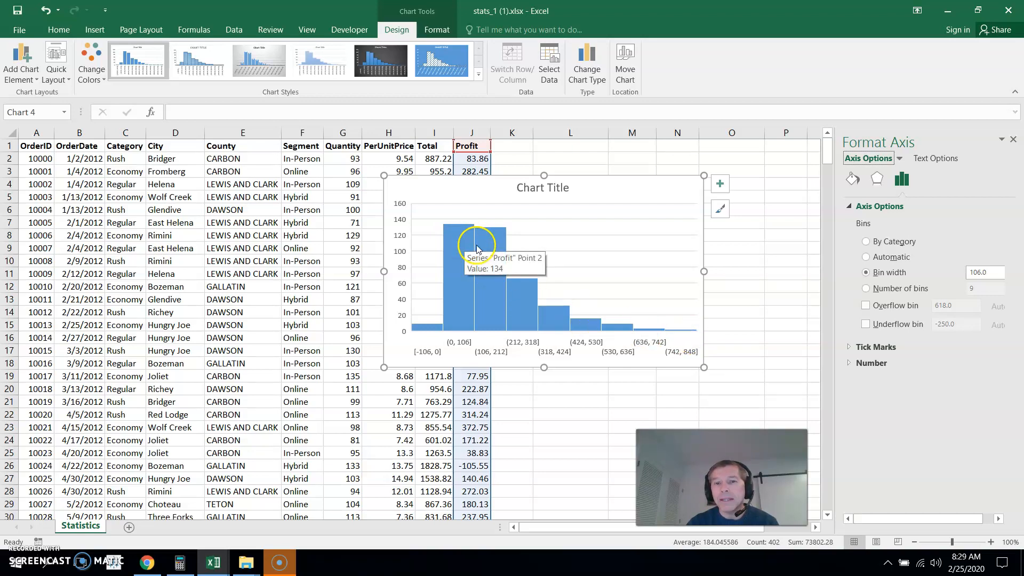
mouse_move(789, 274)
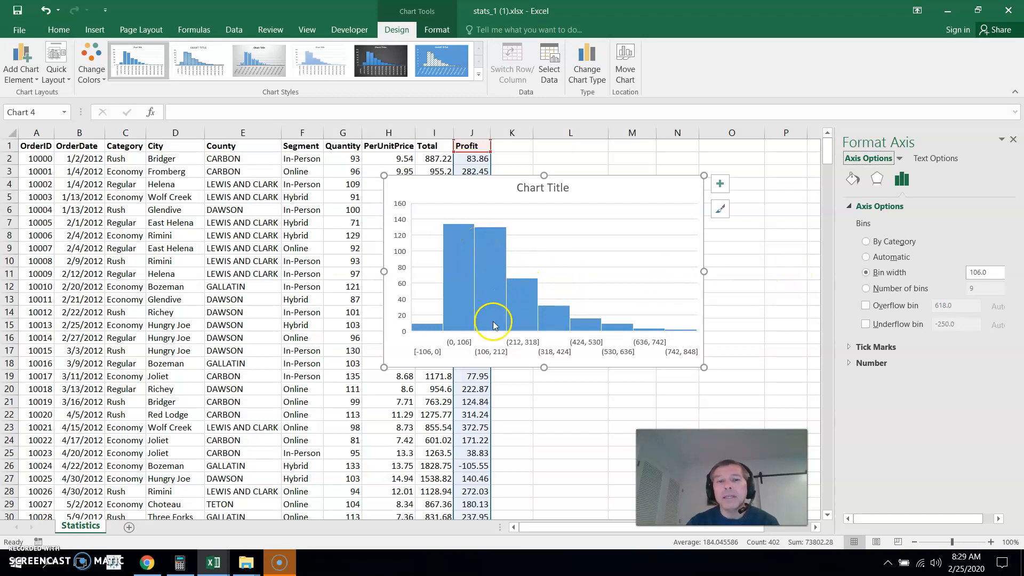
mouse_move(508, 295)
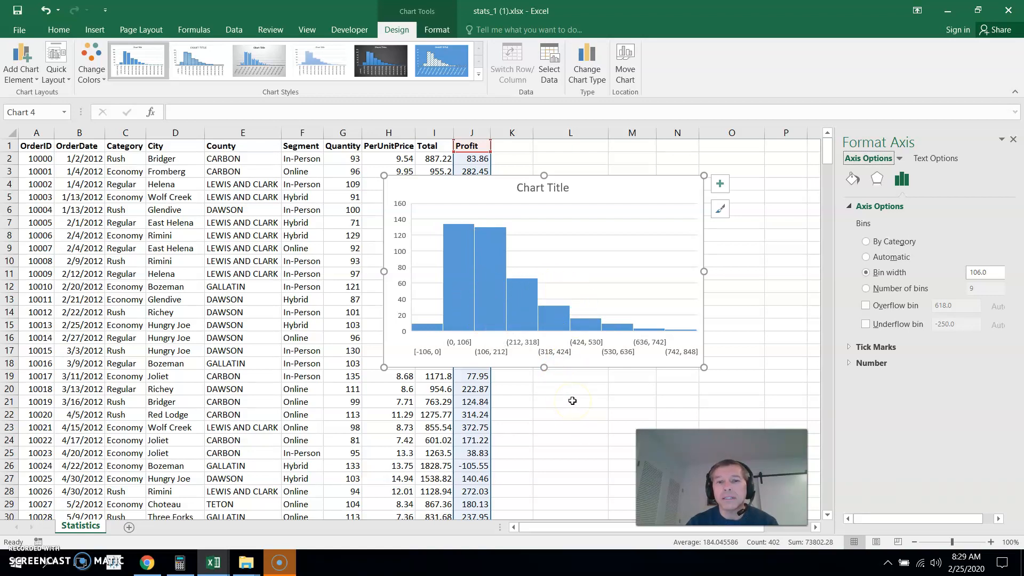
Step: Compute the Profit mean with =AVERAGE(J:J) in L21 and label it 'mean'
click(570, 401)
text(=)
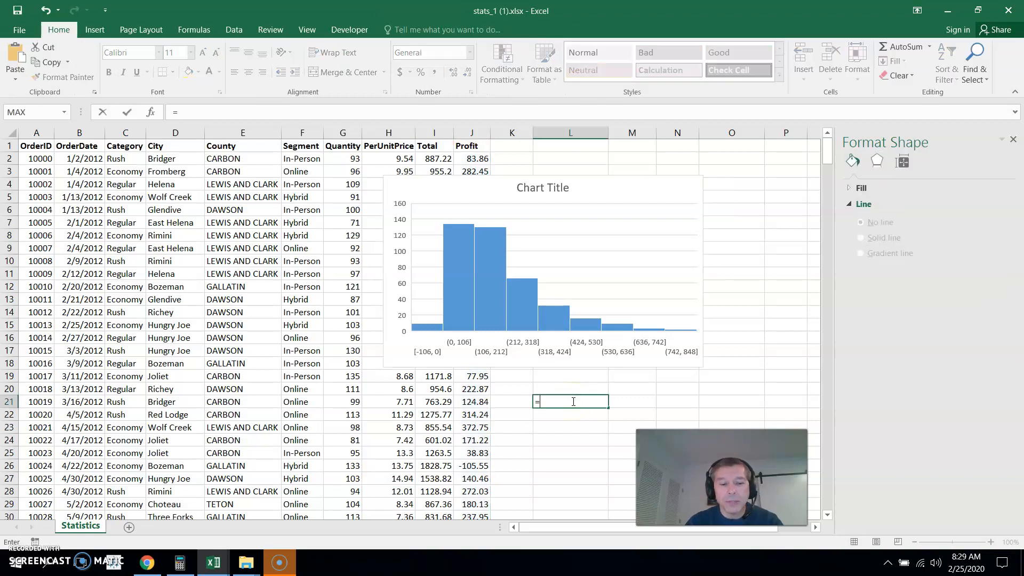
text(aver)
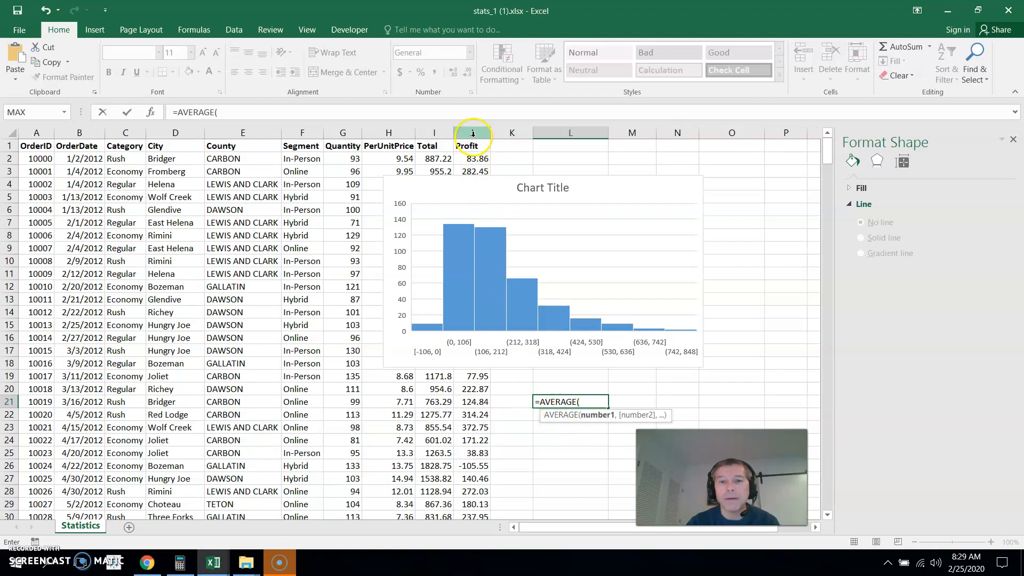
click(471, 132)
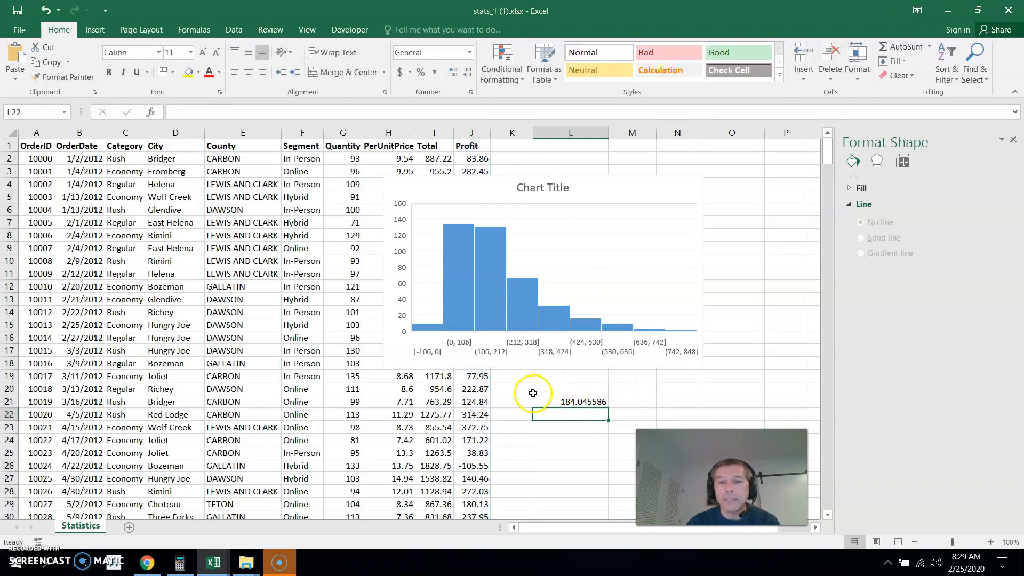
click(631, 402)
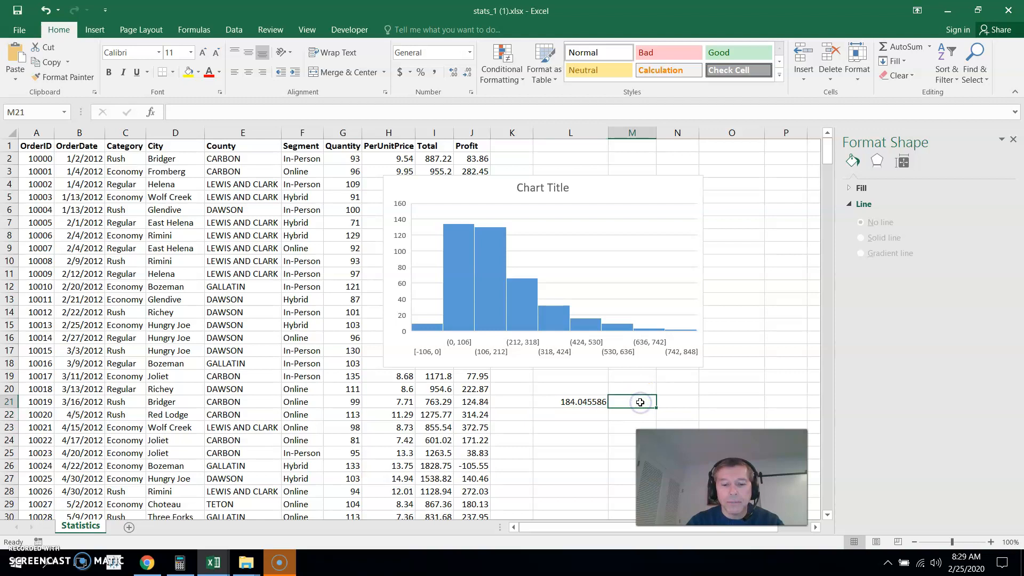
text(mean)
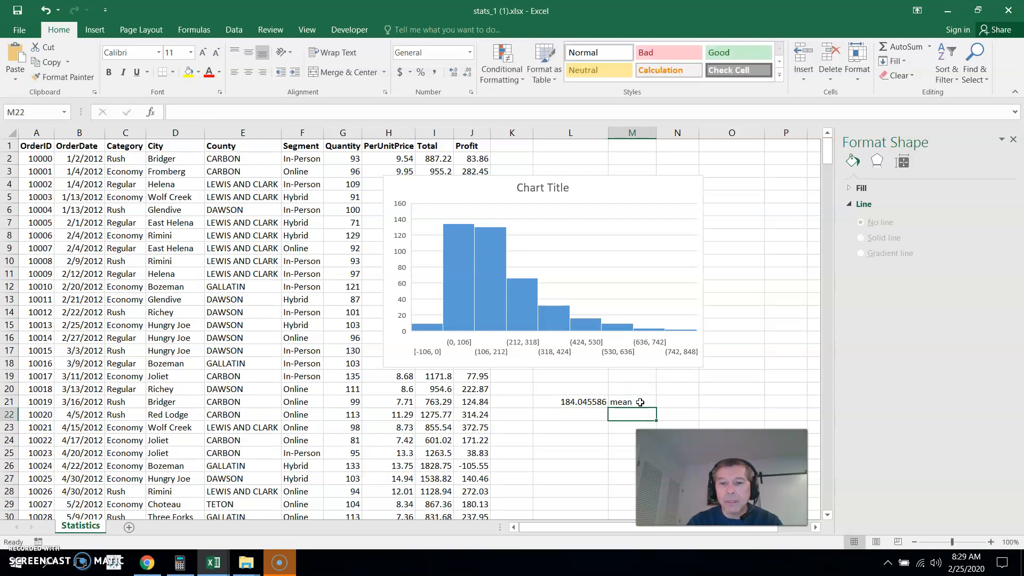
Step: Compute the Profit median with =MEDIAN(J:J) in L22 and label it 'median'
text(median)
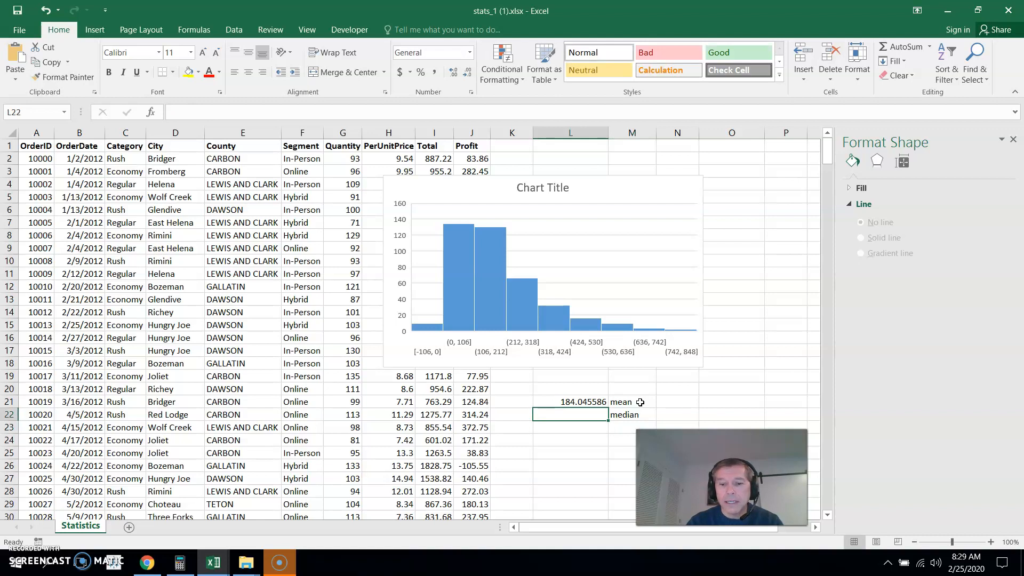
text(=medi)
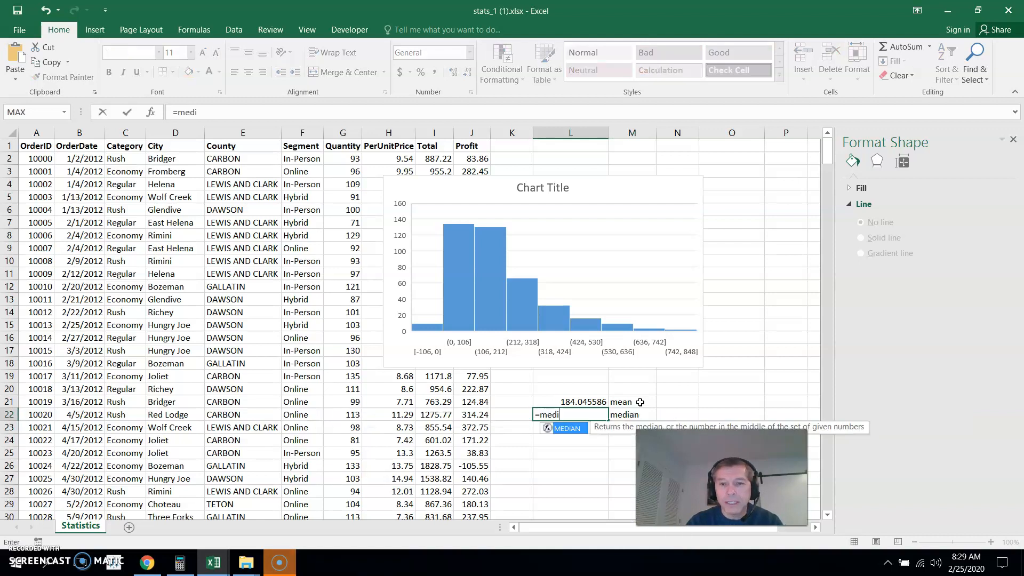
text(AN()
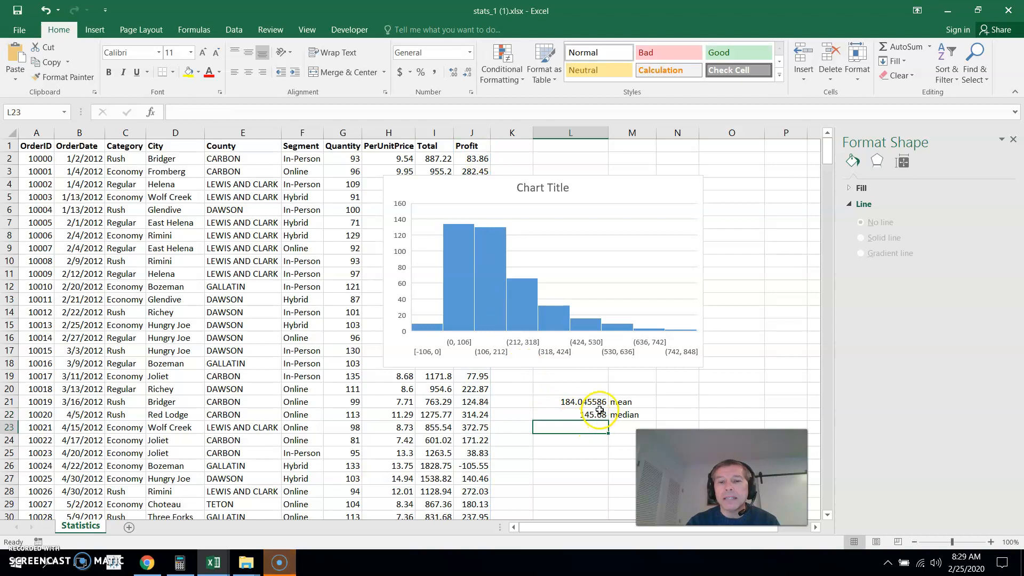
click(569, 402)
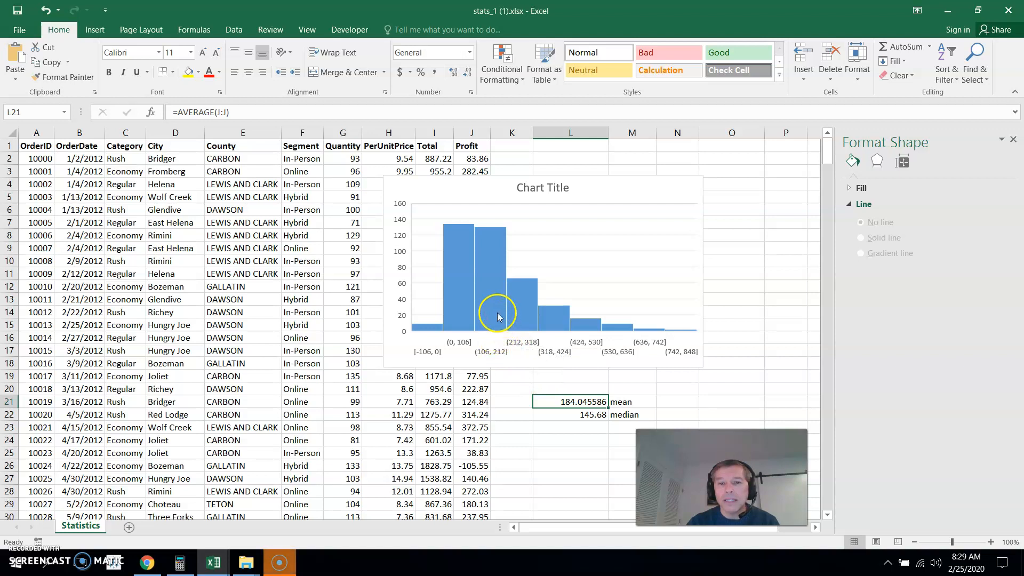
mouse_move(596, 425)
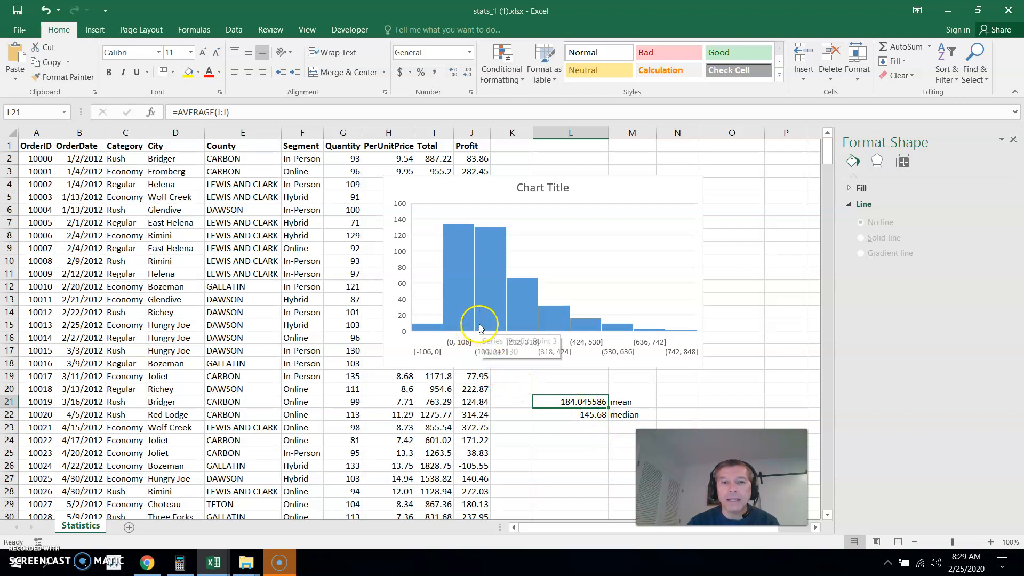
mouse_move(626, 399)
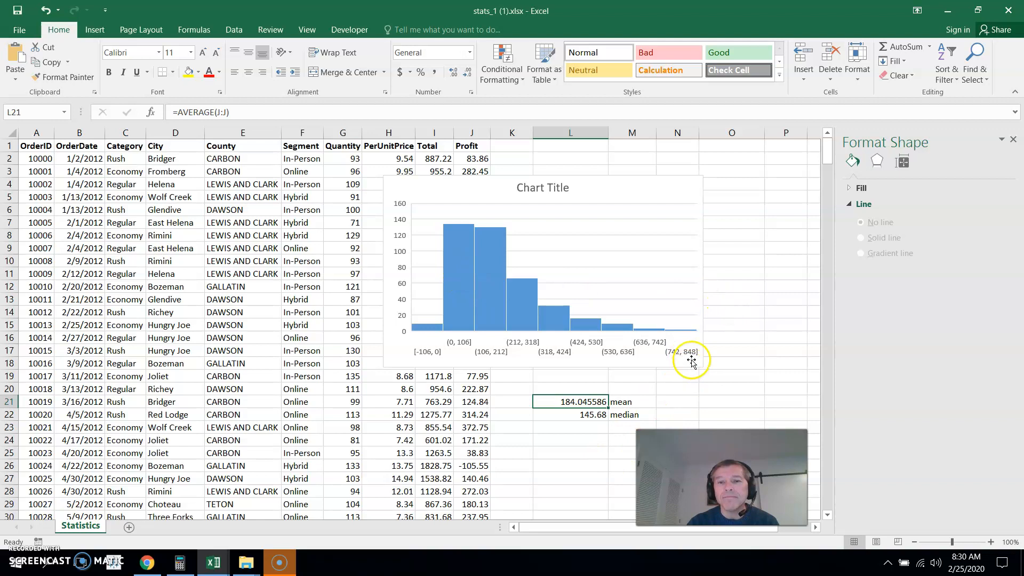
mouse_move(738, 239)
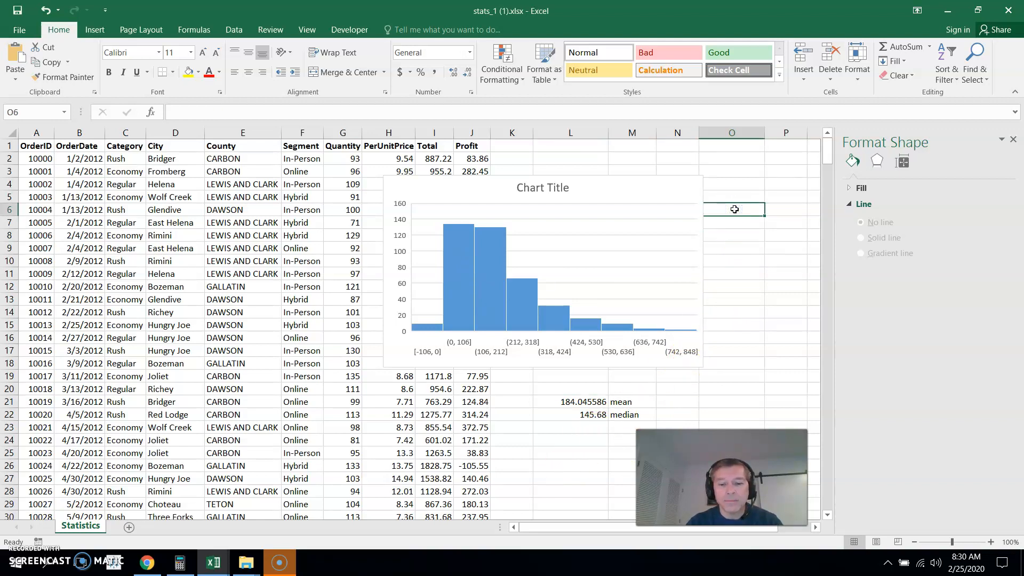
Step: Enter the example values 2, 10, 20, 100 below the 1 in column O
text(2)
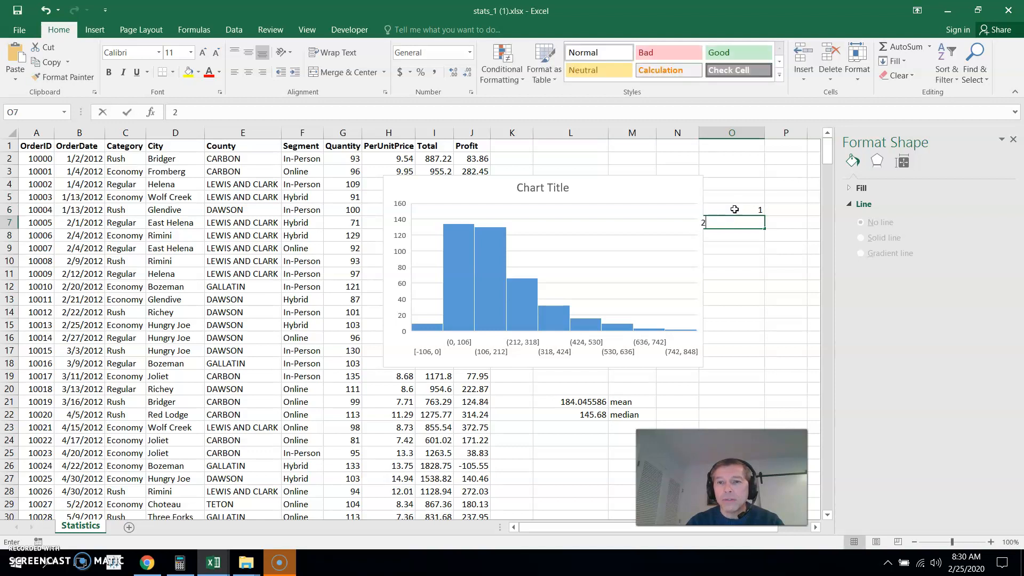
text(10)
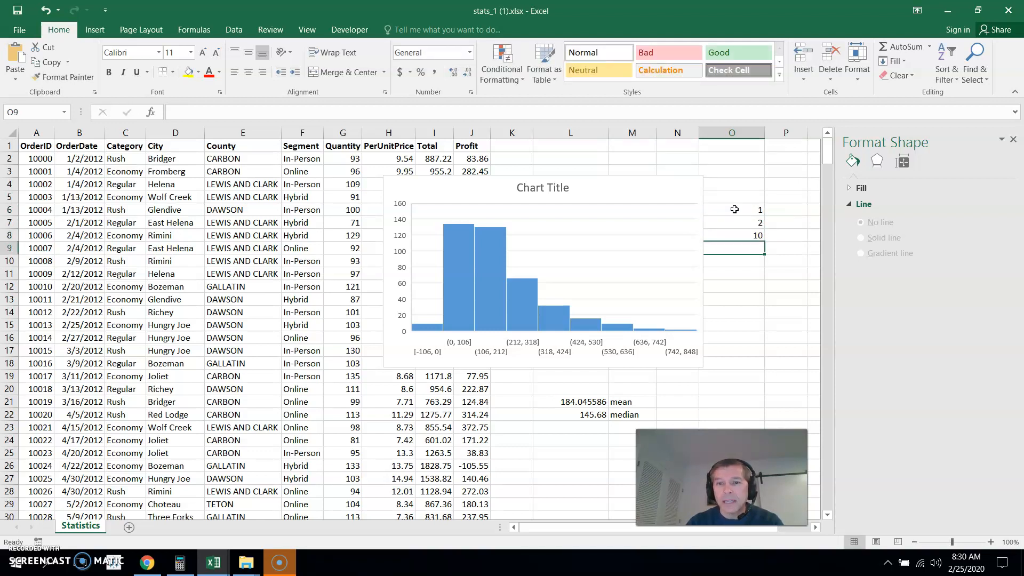
text(20)
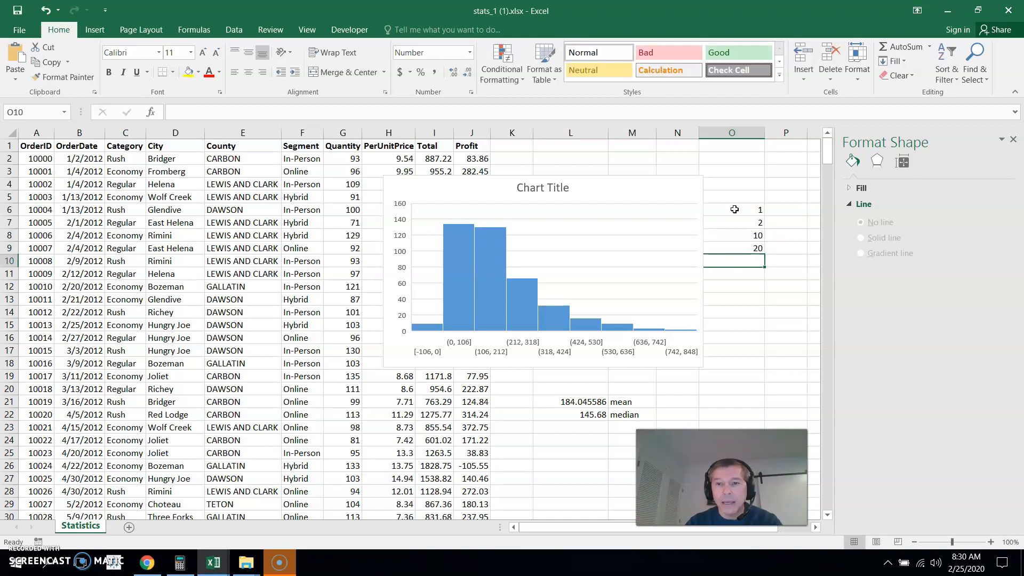
text(100.000000)
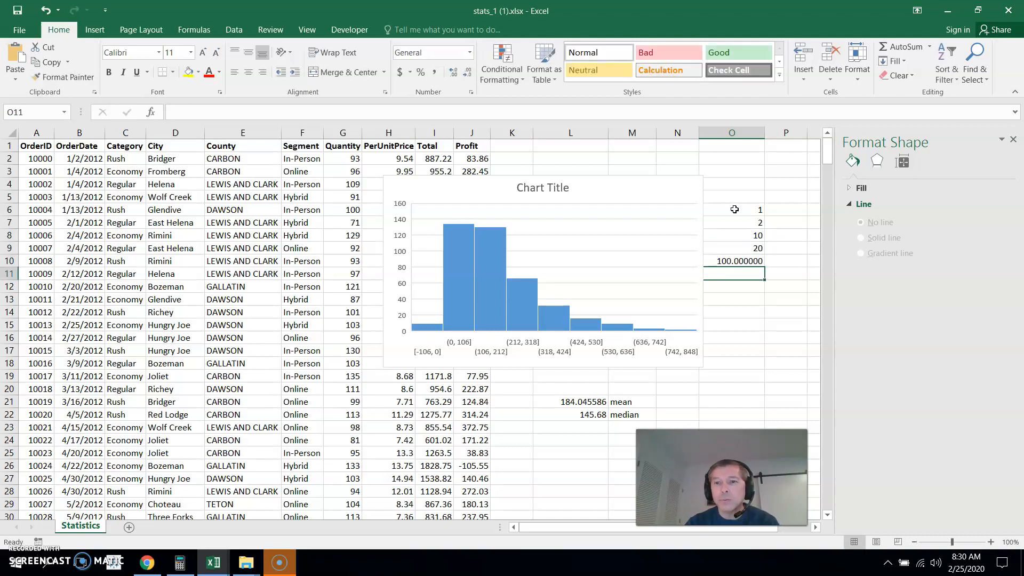
click(734, 260)
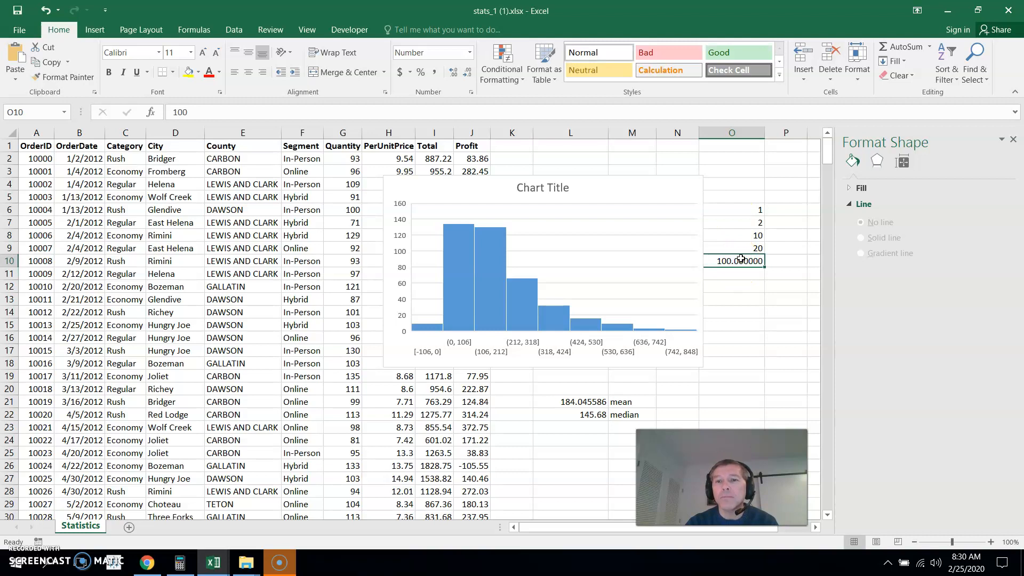
Step: Compute the example list's average 26.6 with =AVERAGE(O6:O10) in O12
click(743, 286)
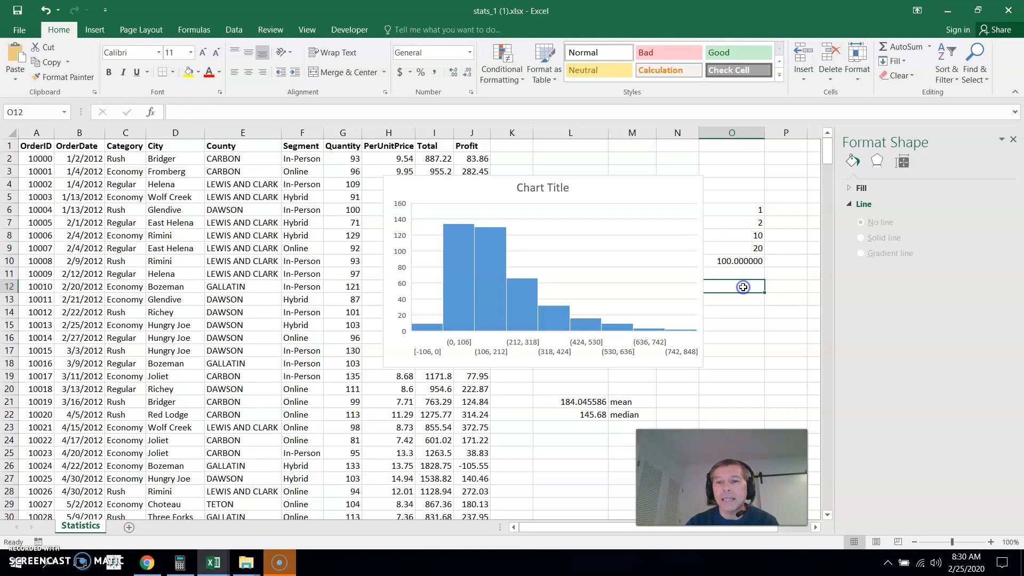
text(=average()
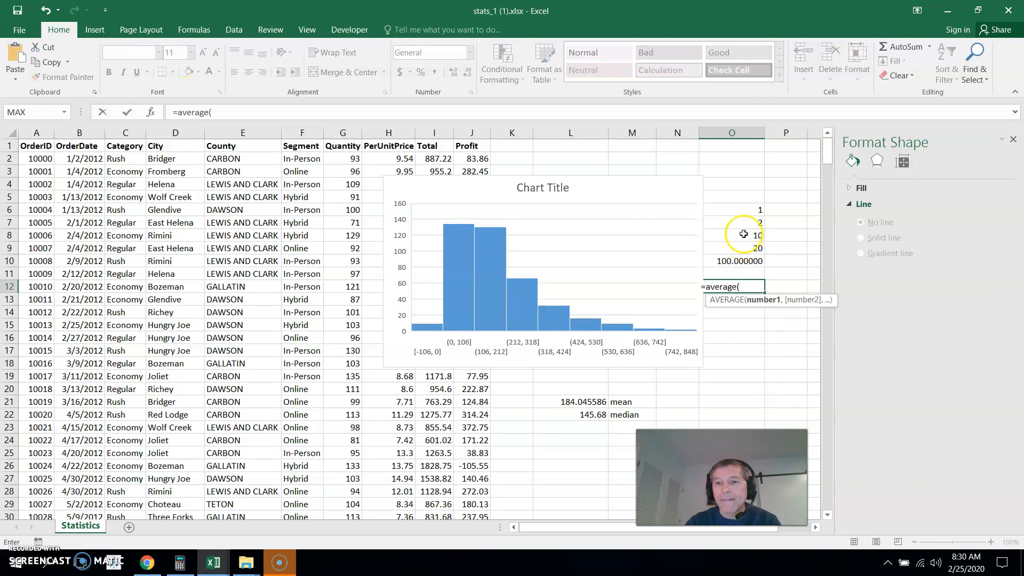
drag(731, 209, 731, 261)
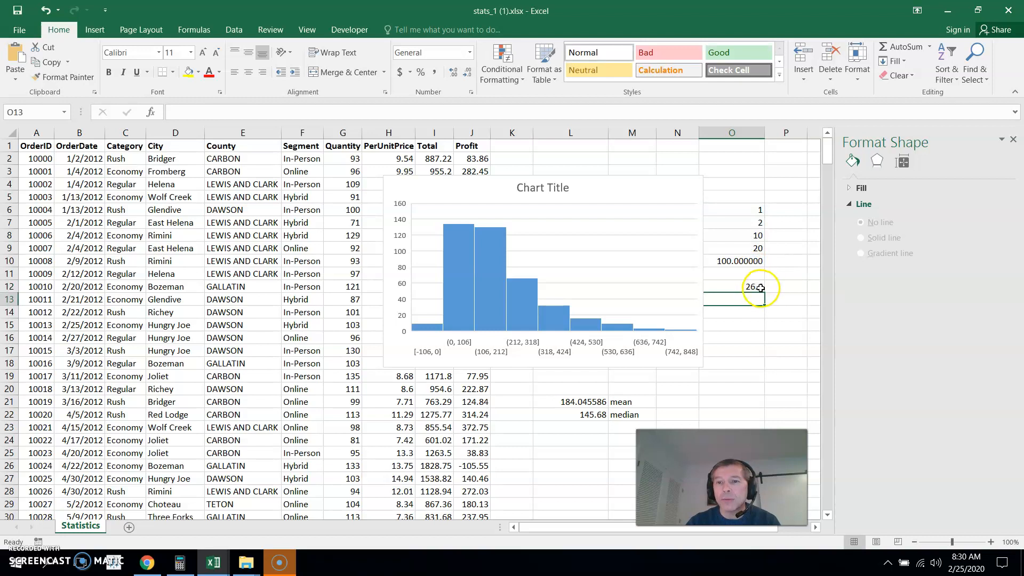
click(731, 286)
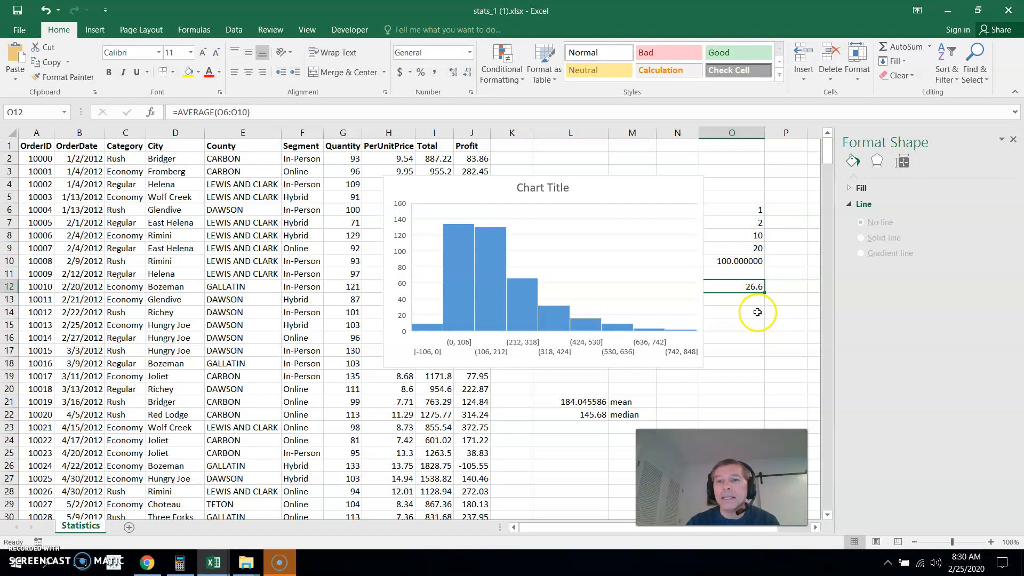
mouse_move(743, 261)
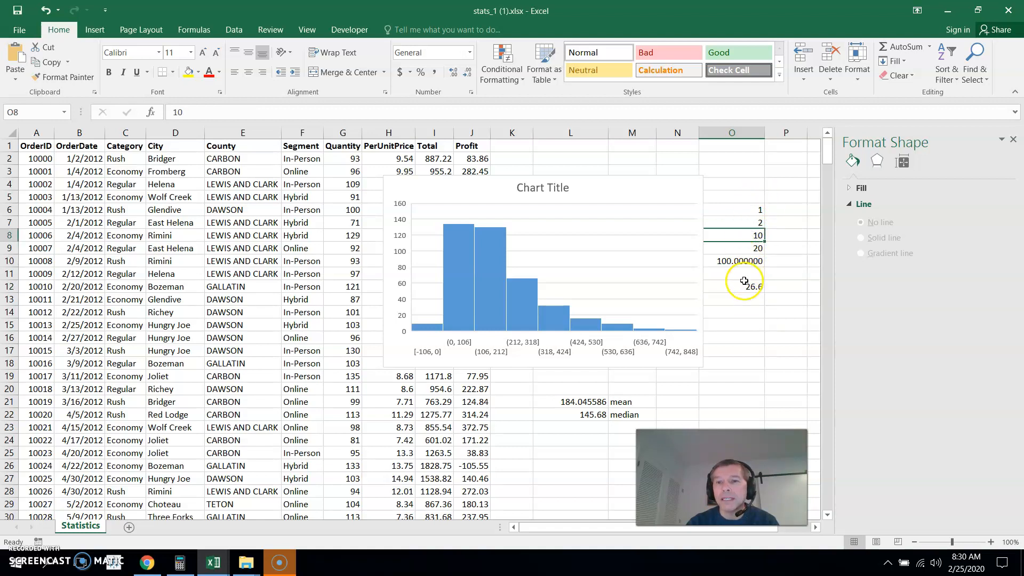
Step: Compute the example list's median 10 with =MEDIAN(O6:O10) in O13
click(732, 299)
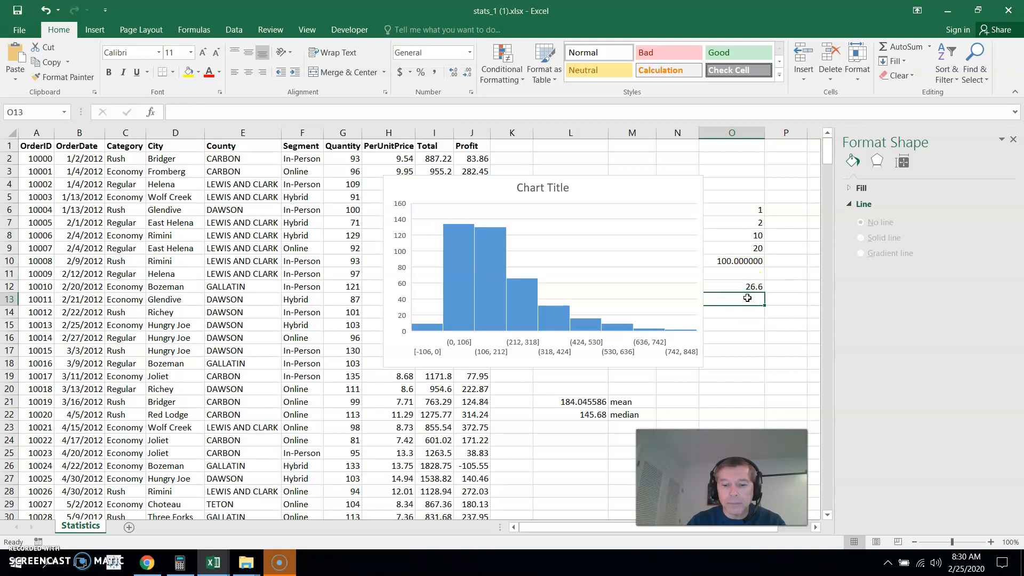
text(=me)
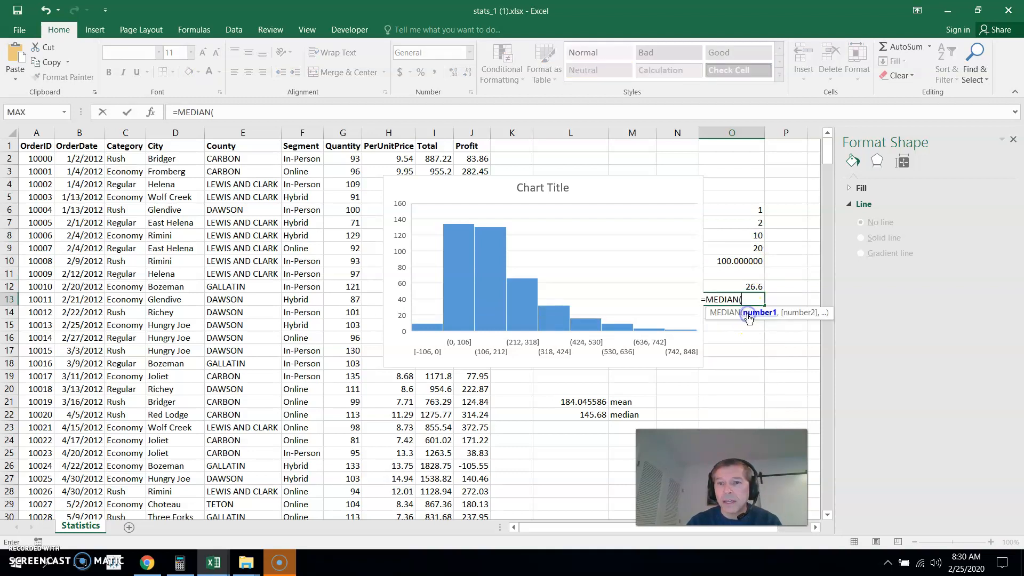
drag(758, 210, 757, 261)
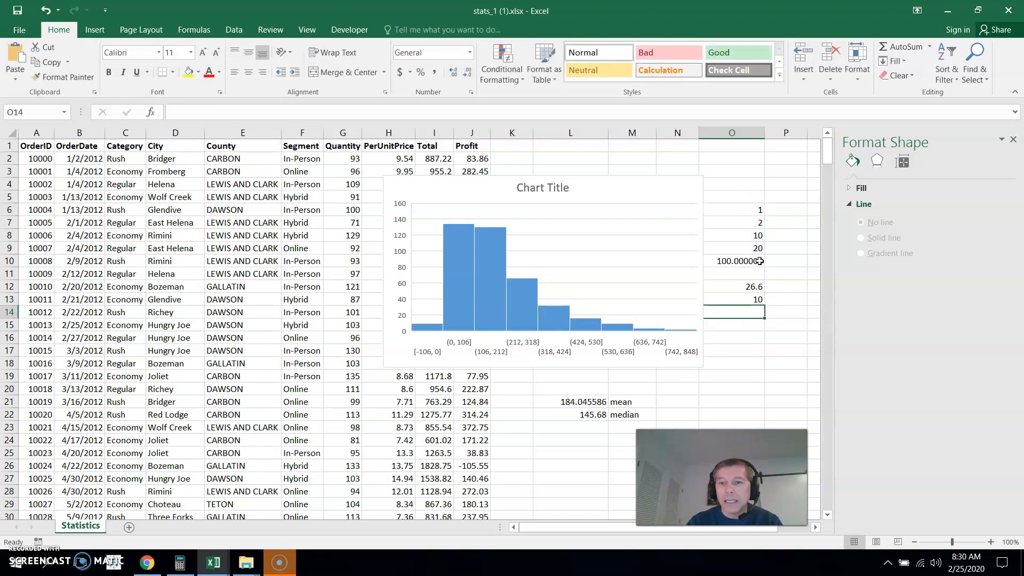
click(732, 285)
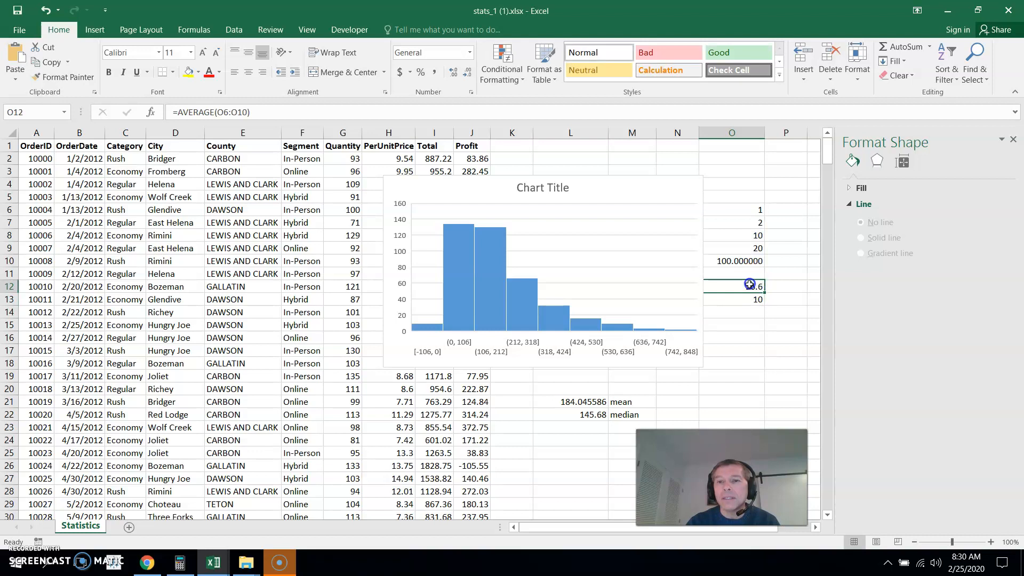
Step: Replace the 100 outlier with 25, dropping the average to 11.6 while the median stays 10
click(732, 299)
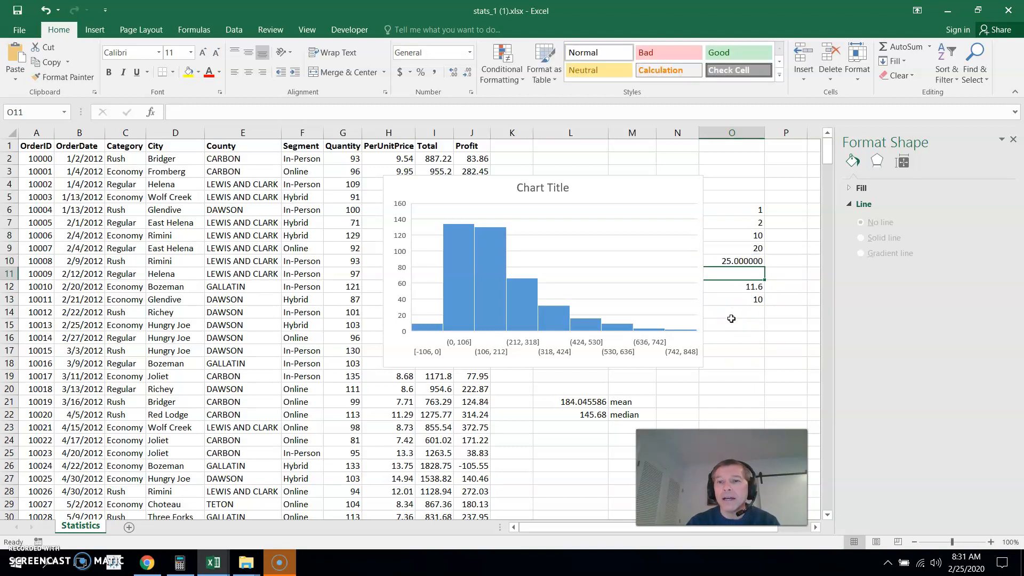
click(732, 298)
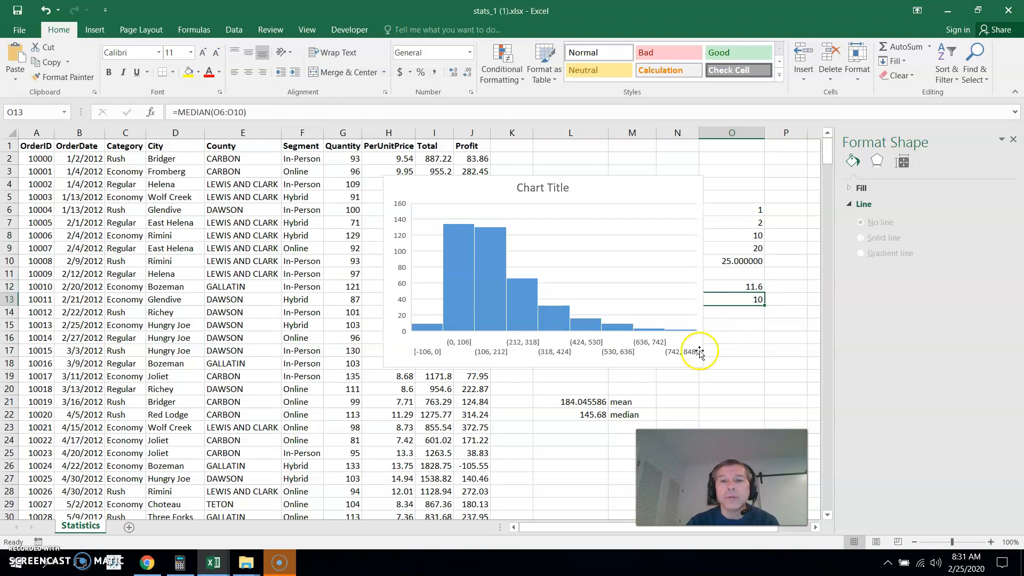
mouse_move(622, 295)
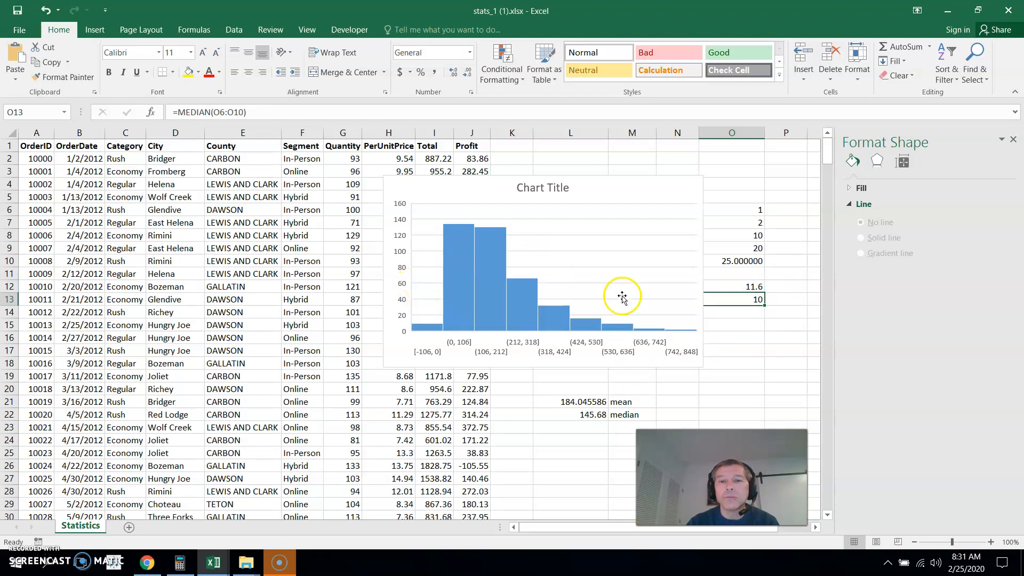
mouse_move(604, 434)
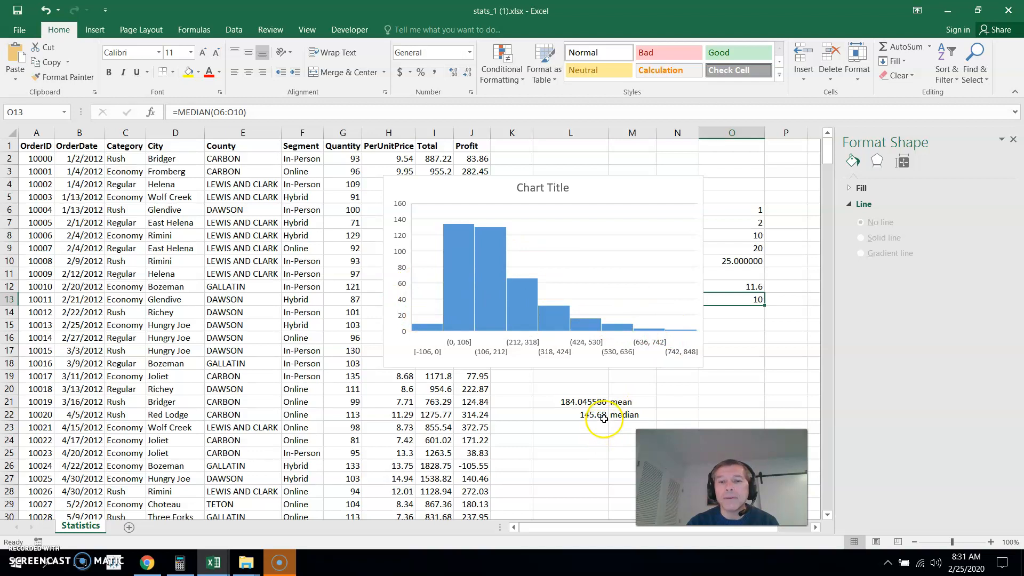
click(572, 402)
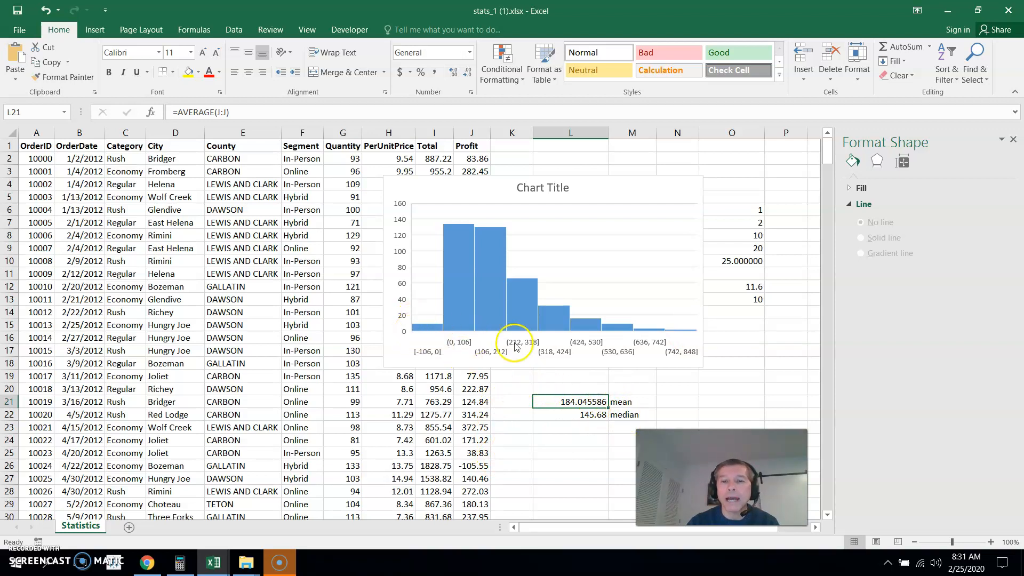
mouse_move(738, 325)
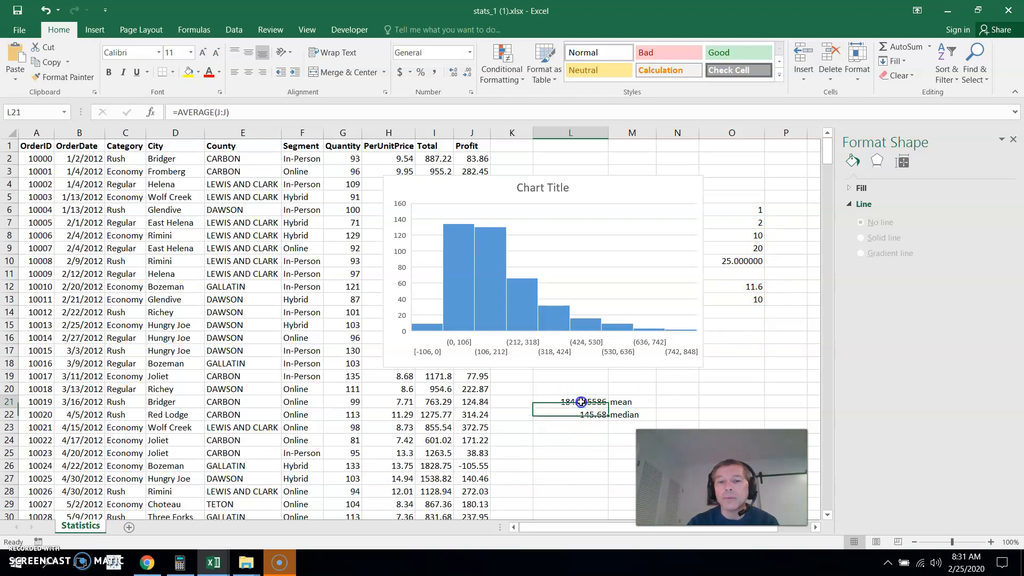
click(570, 402)
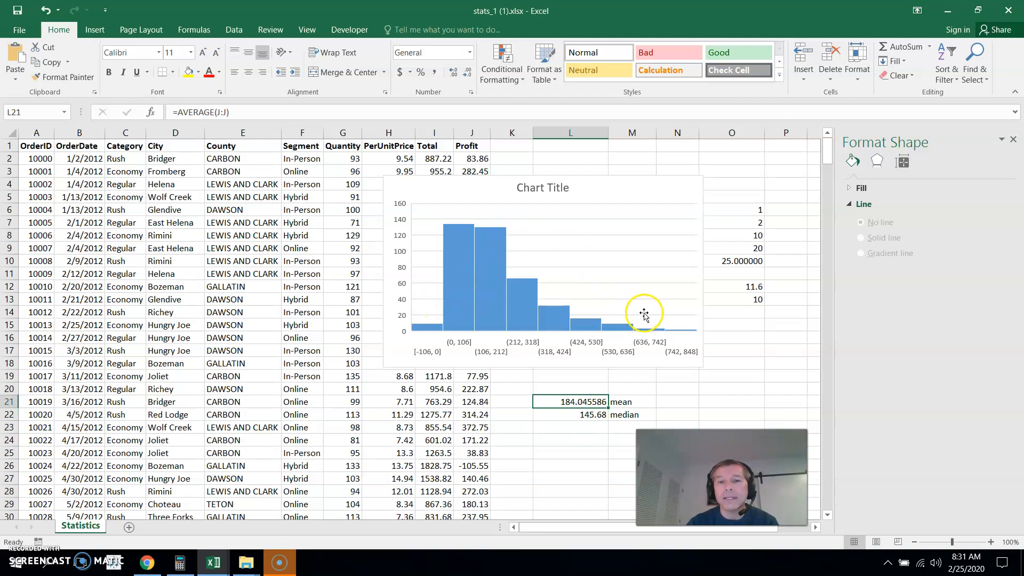
mouse_move(461, 342)
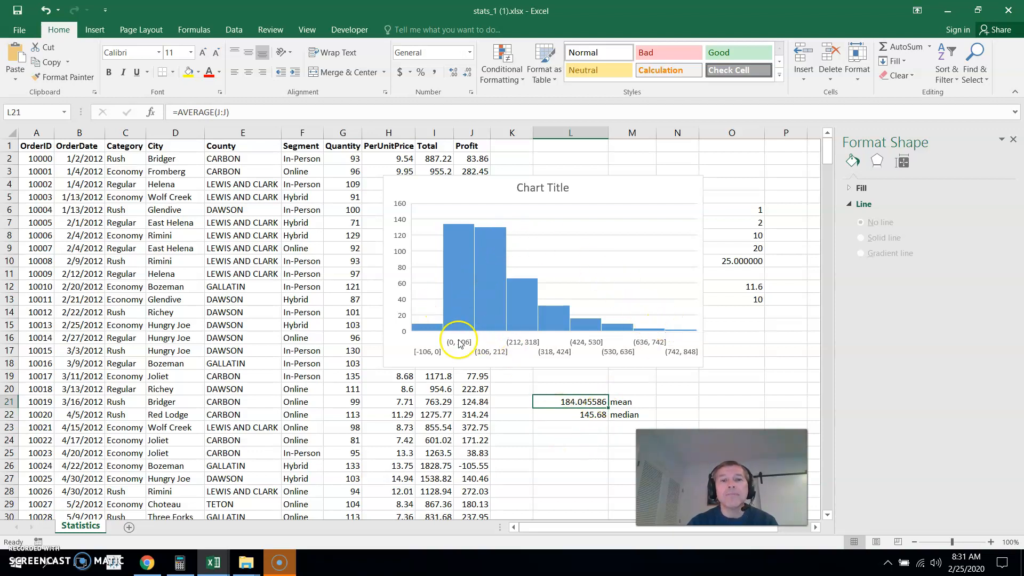
mouse_move(650, 318)
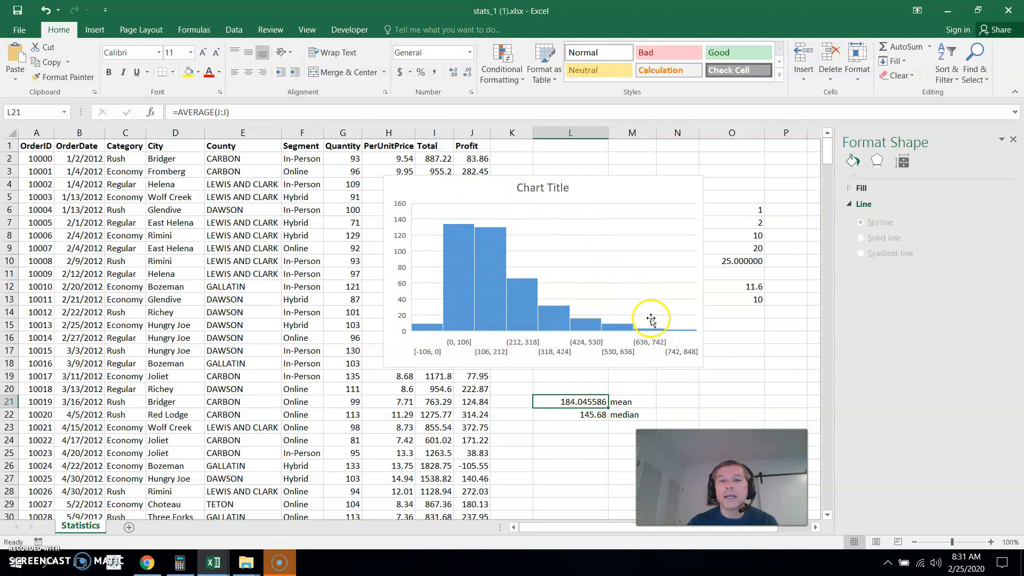
mouse_move(551, 348)
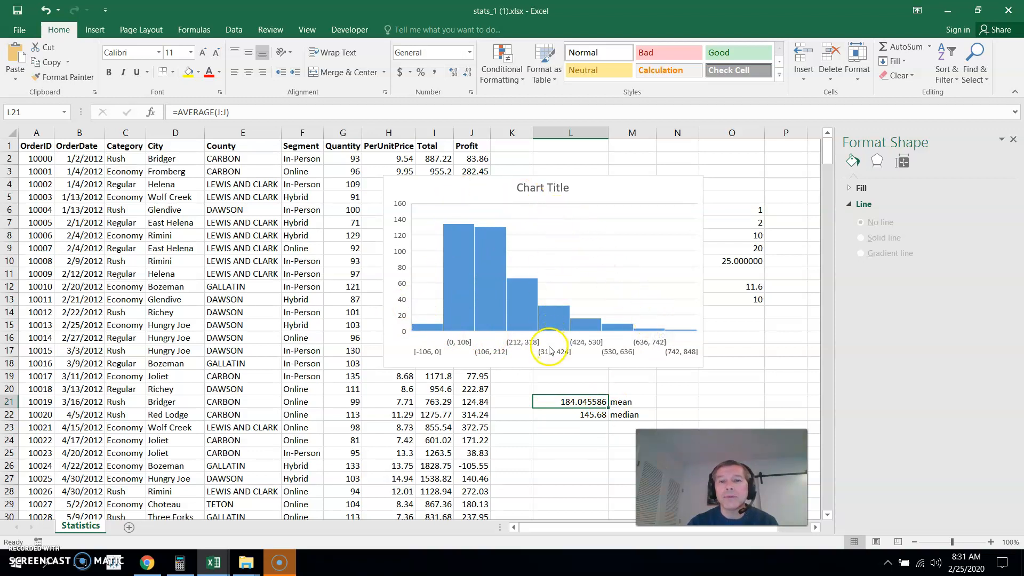
Step: Set the Profit histogram's horizontal axis to a fixed count of 5 bins
click(548, 345)
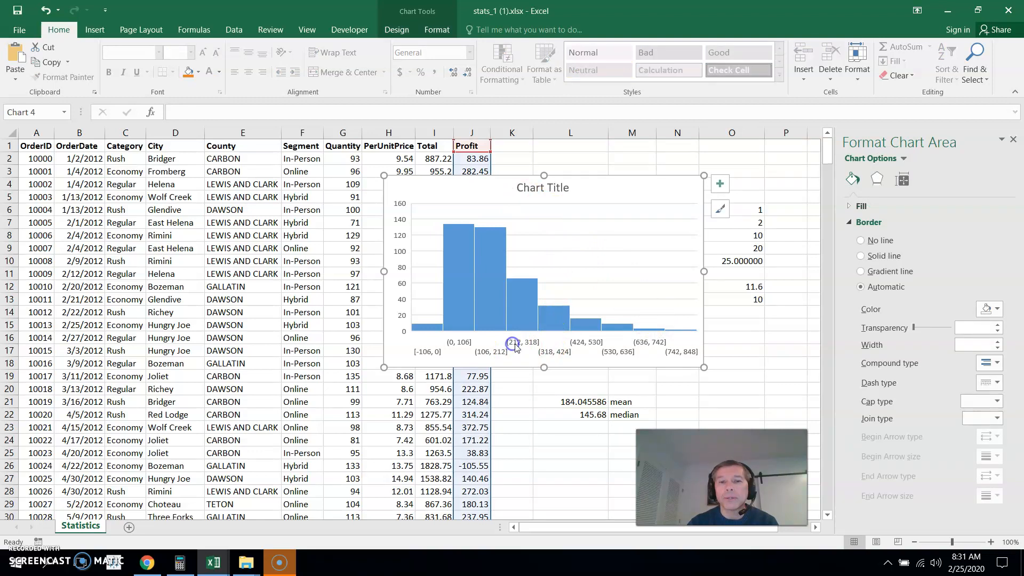
click(516, 346)
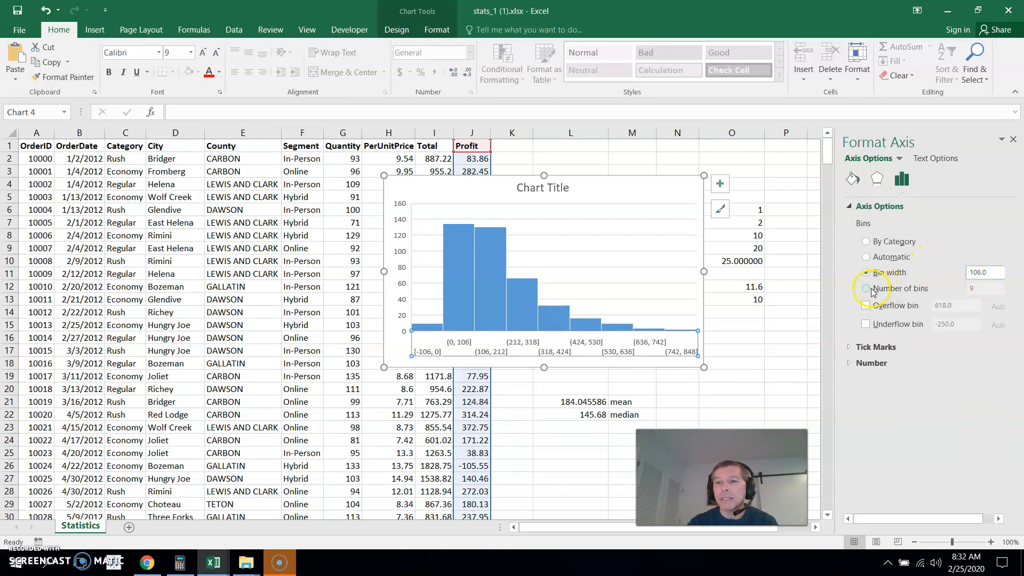
click(866, 288)
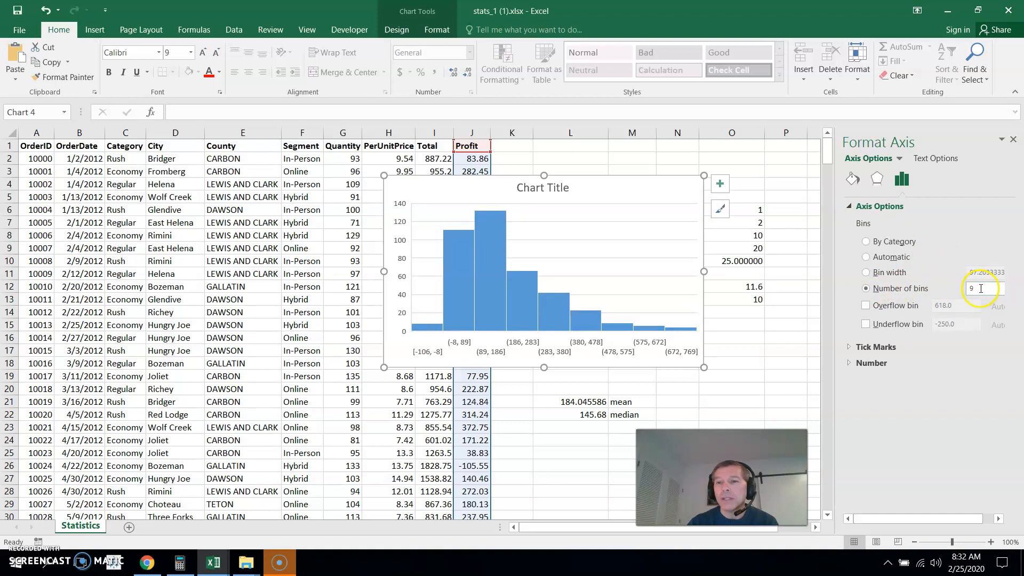
text(5)
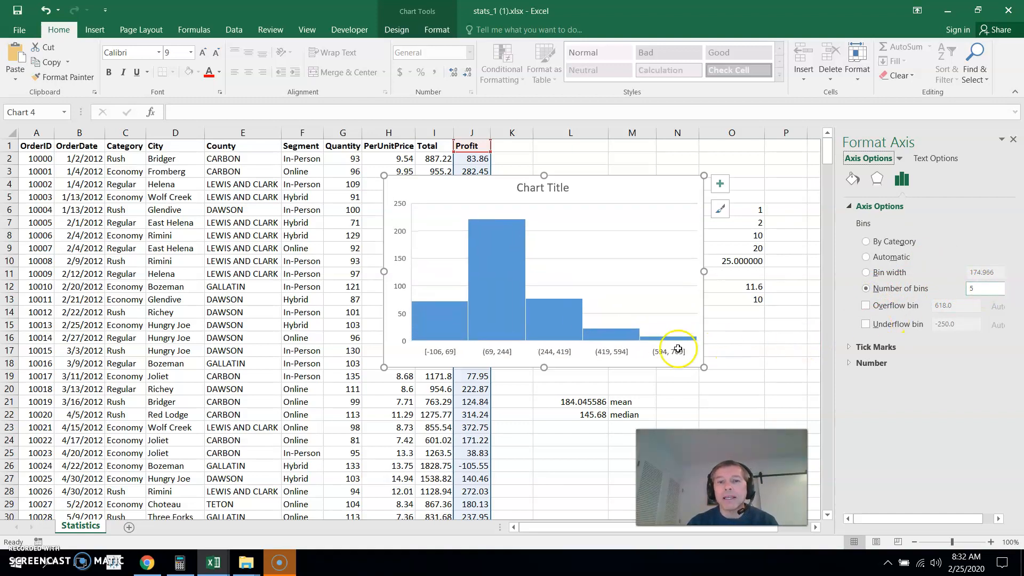
mouse_move(691, 351)
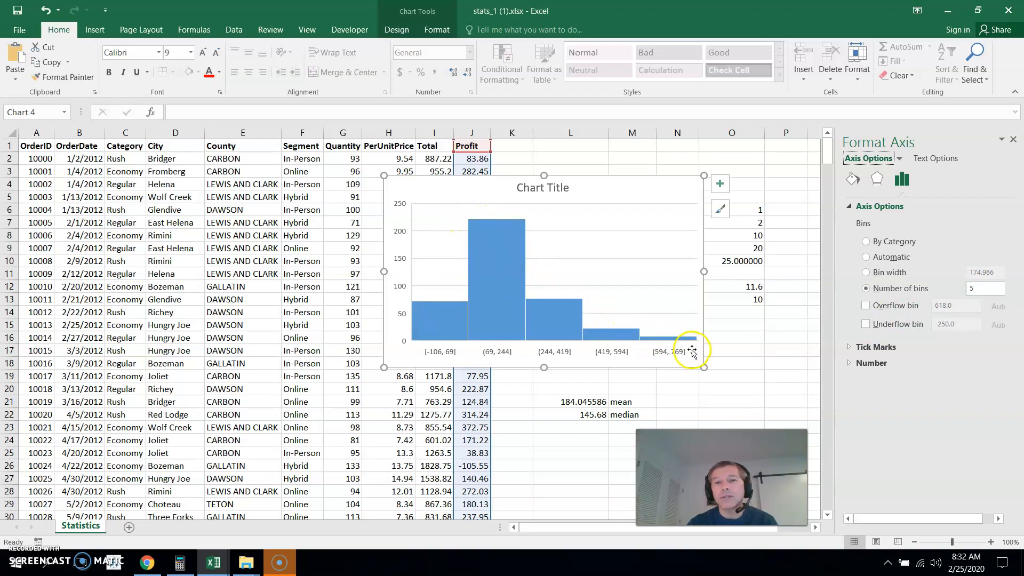